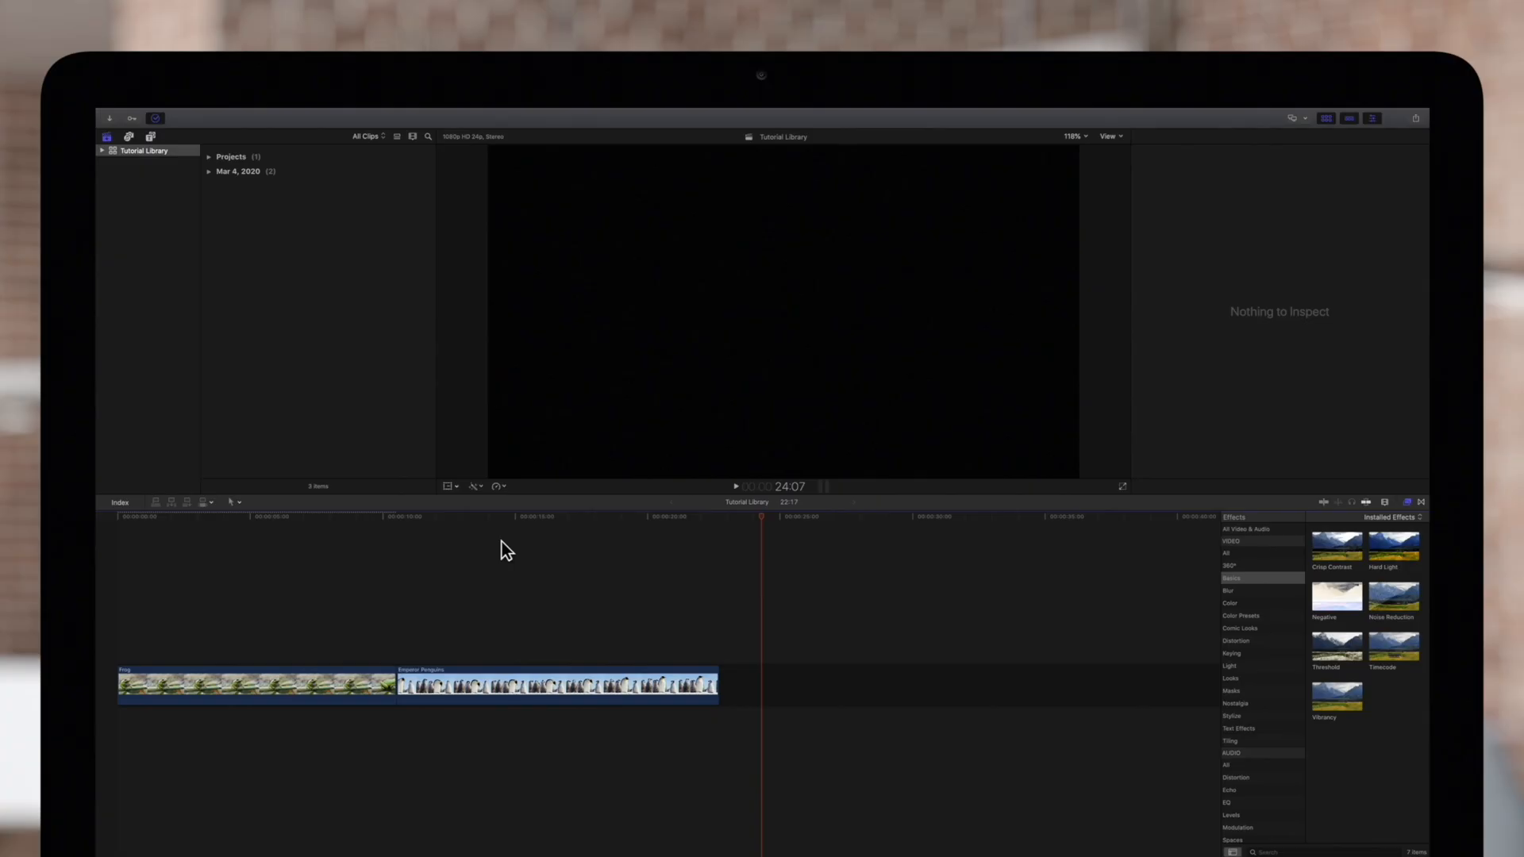
Select the Frog clip to list its Fisheye and Cartoon effects in the Inspector
click(257, 683)
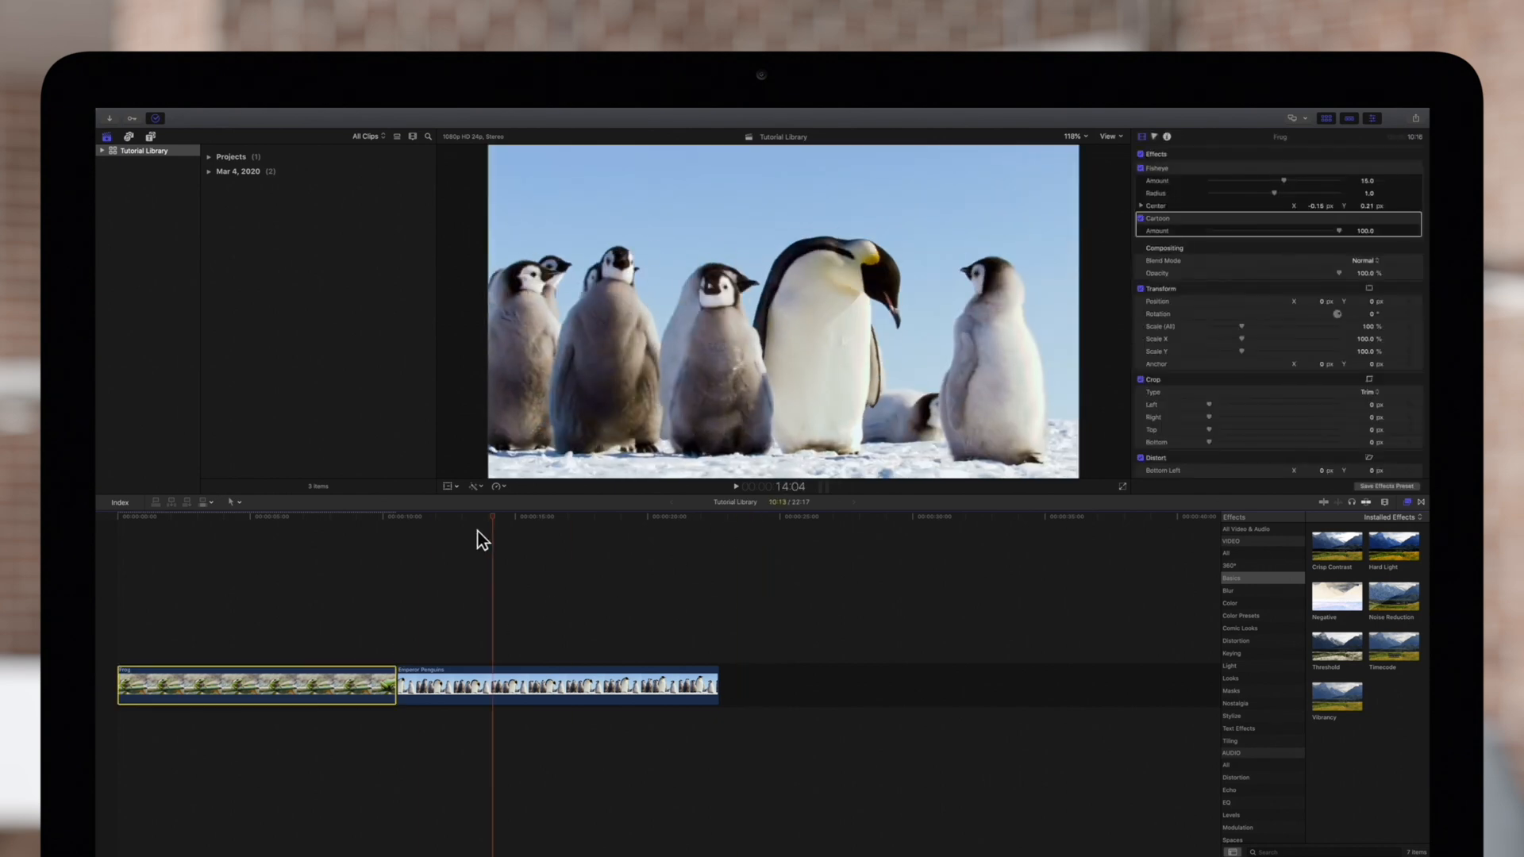
click(333, 516)
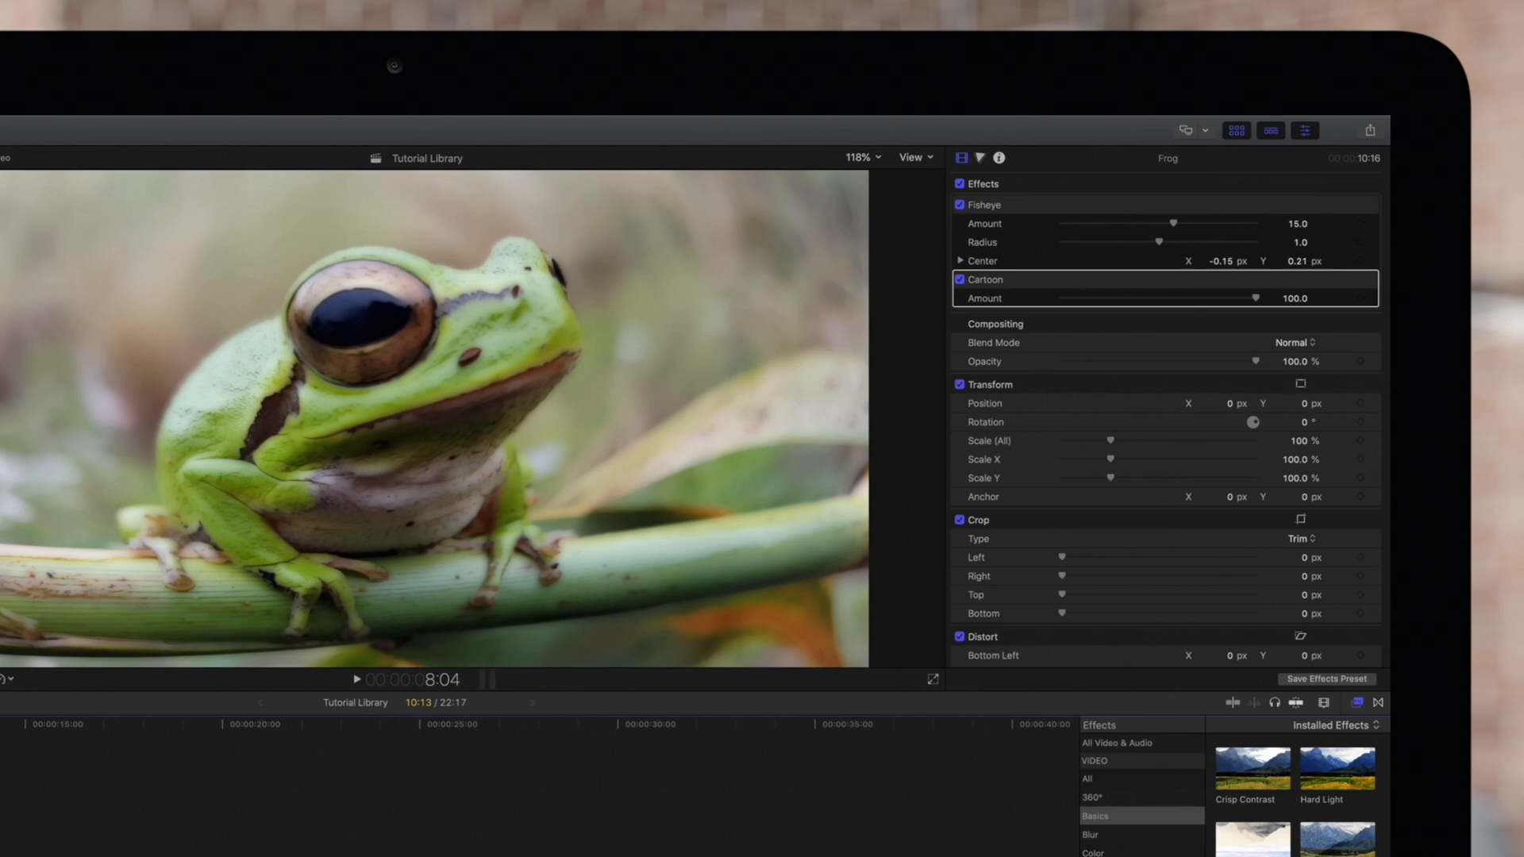
mouse_move(1285, 692)
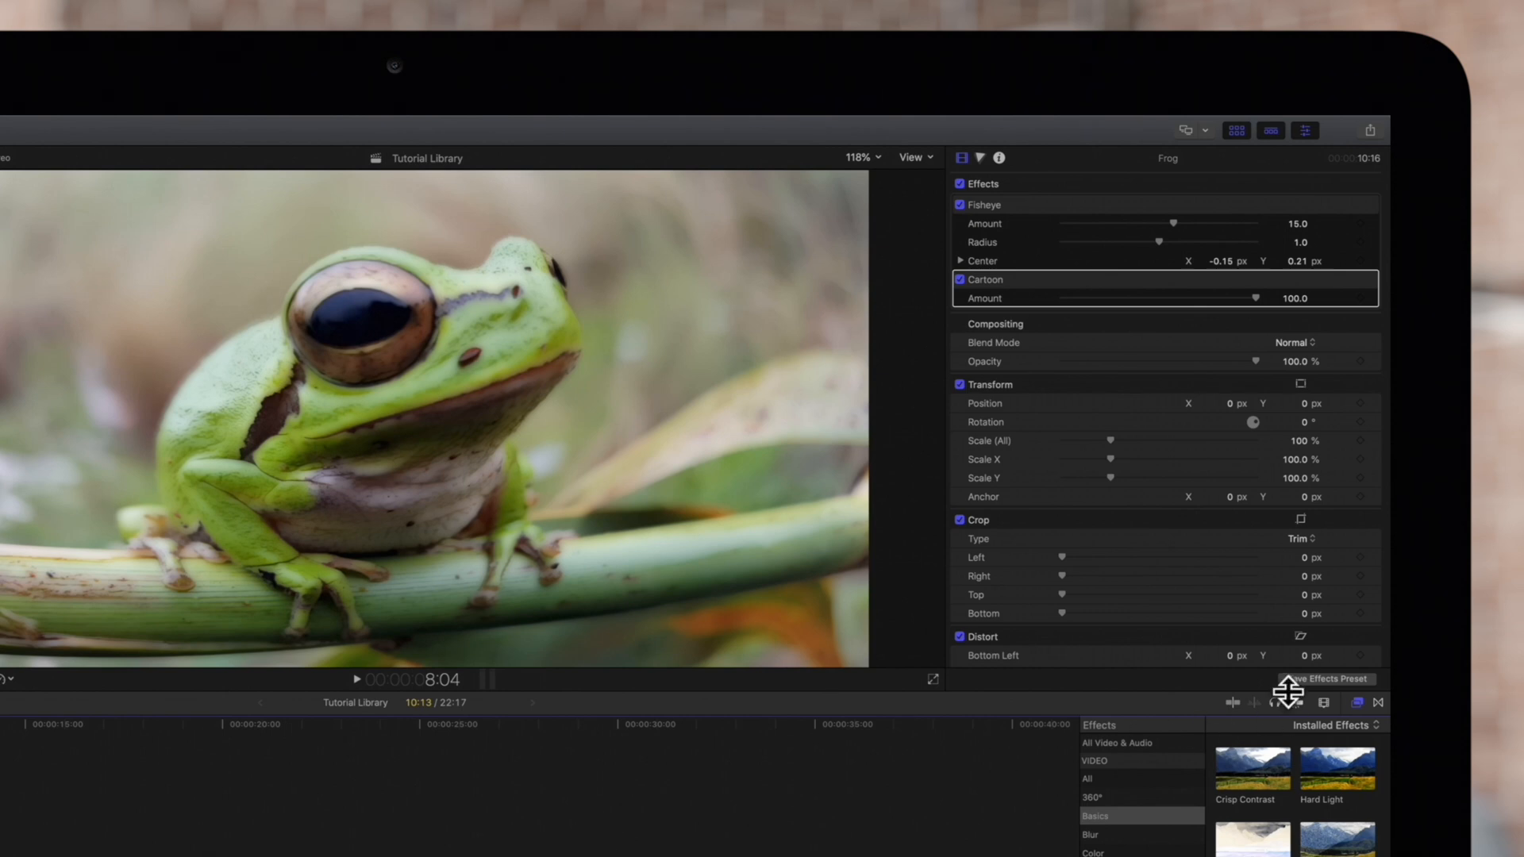
mouse_move(1302, 695)
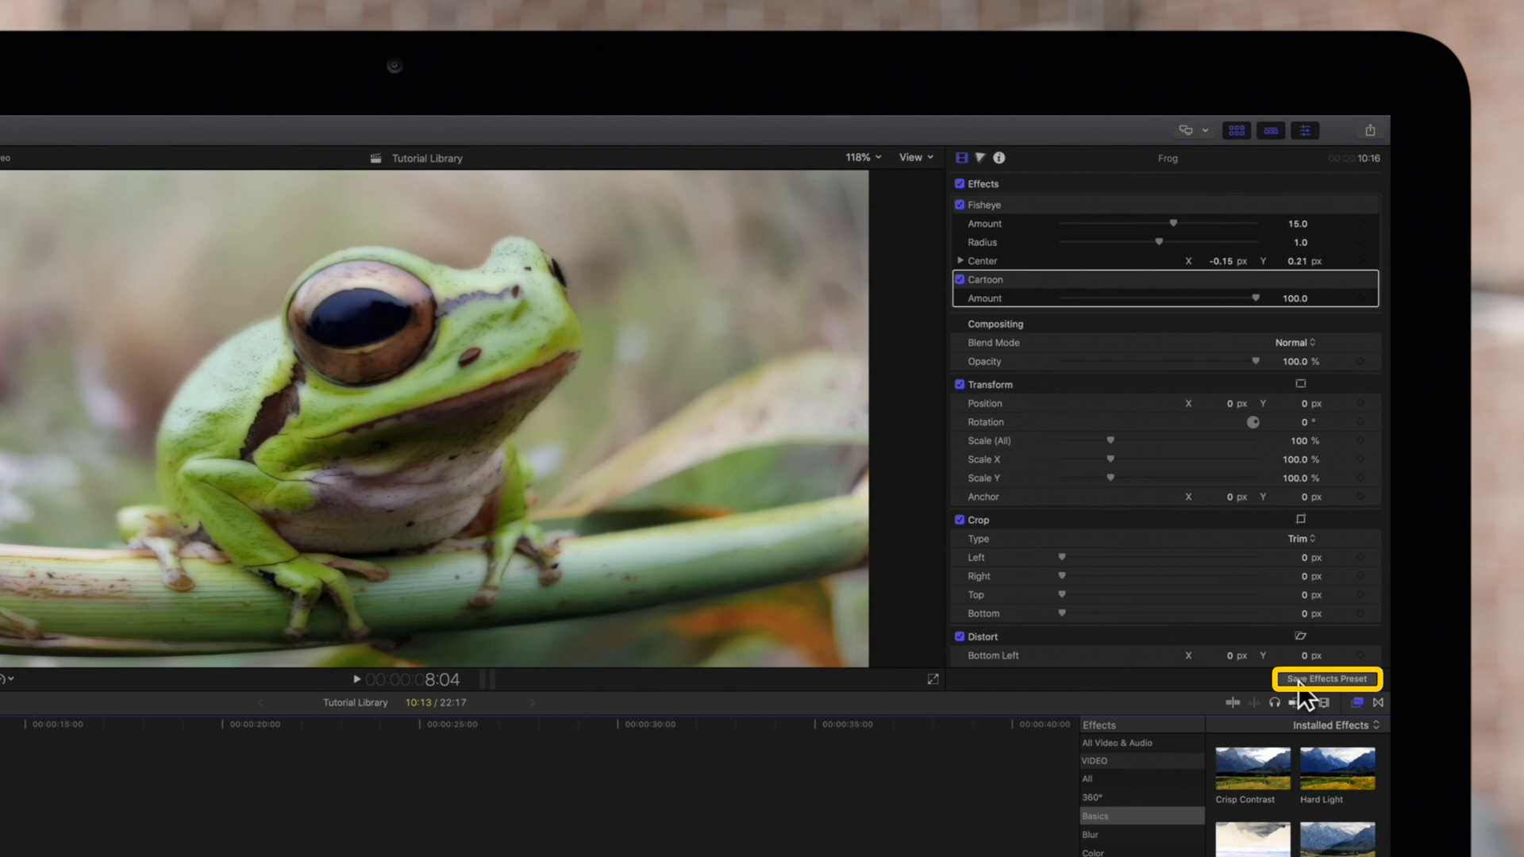
mouse_move(1307, 692)
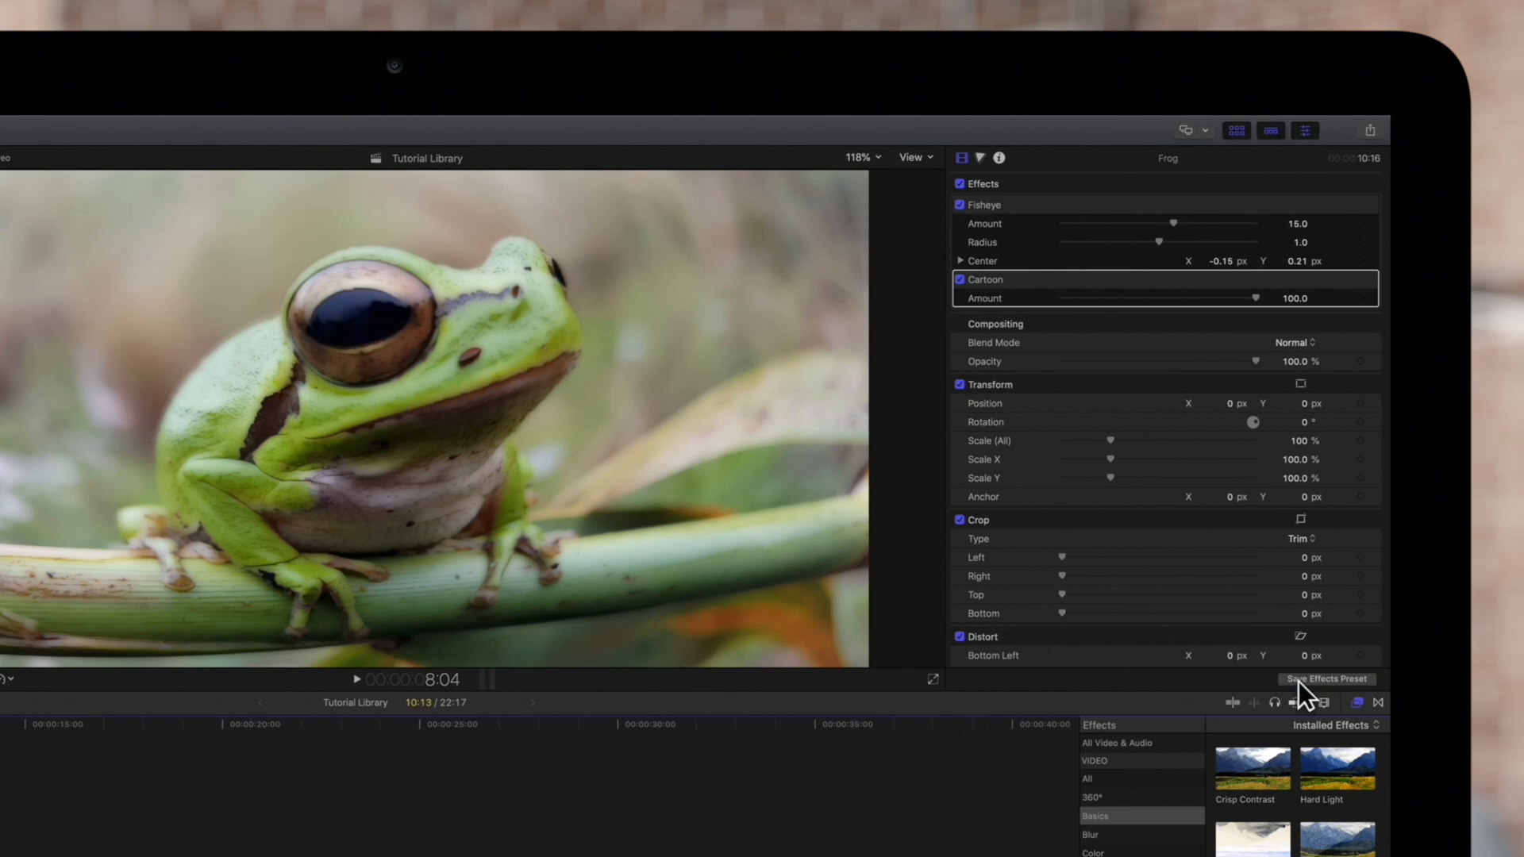
Name the new effects preset 'Morph' and create a 'Custom' category for it
click(1323, 678)
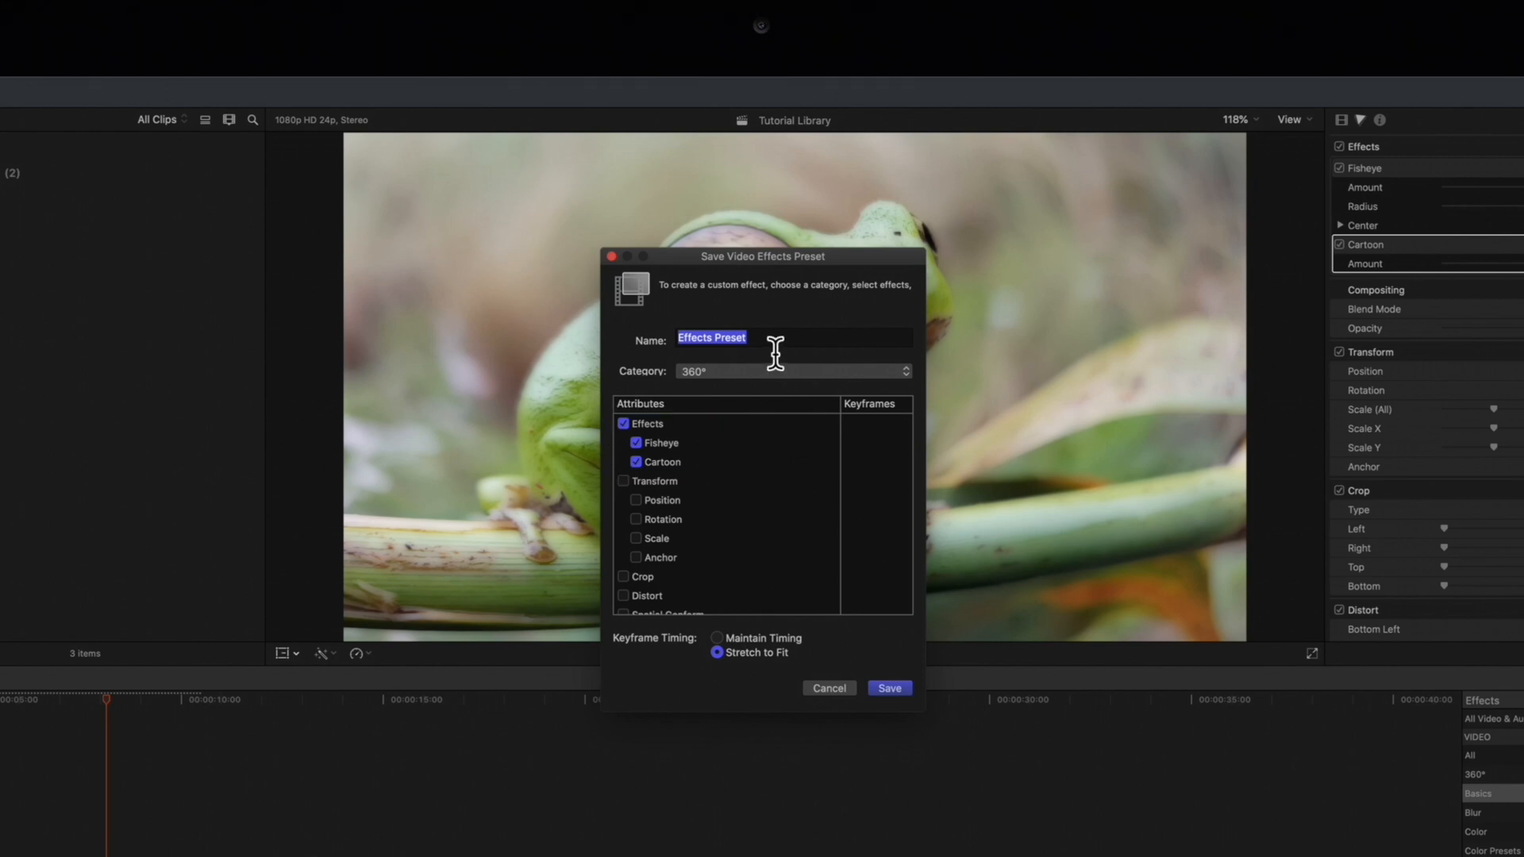
text(Morph)
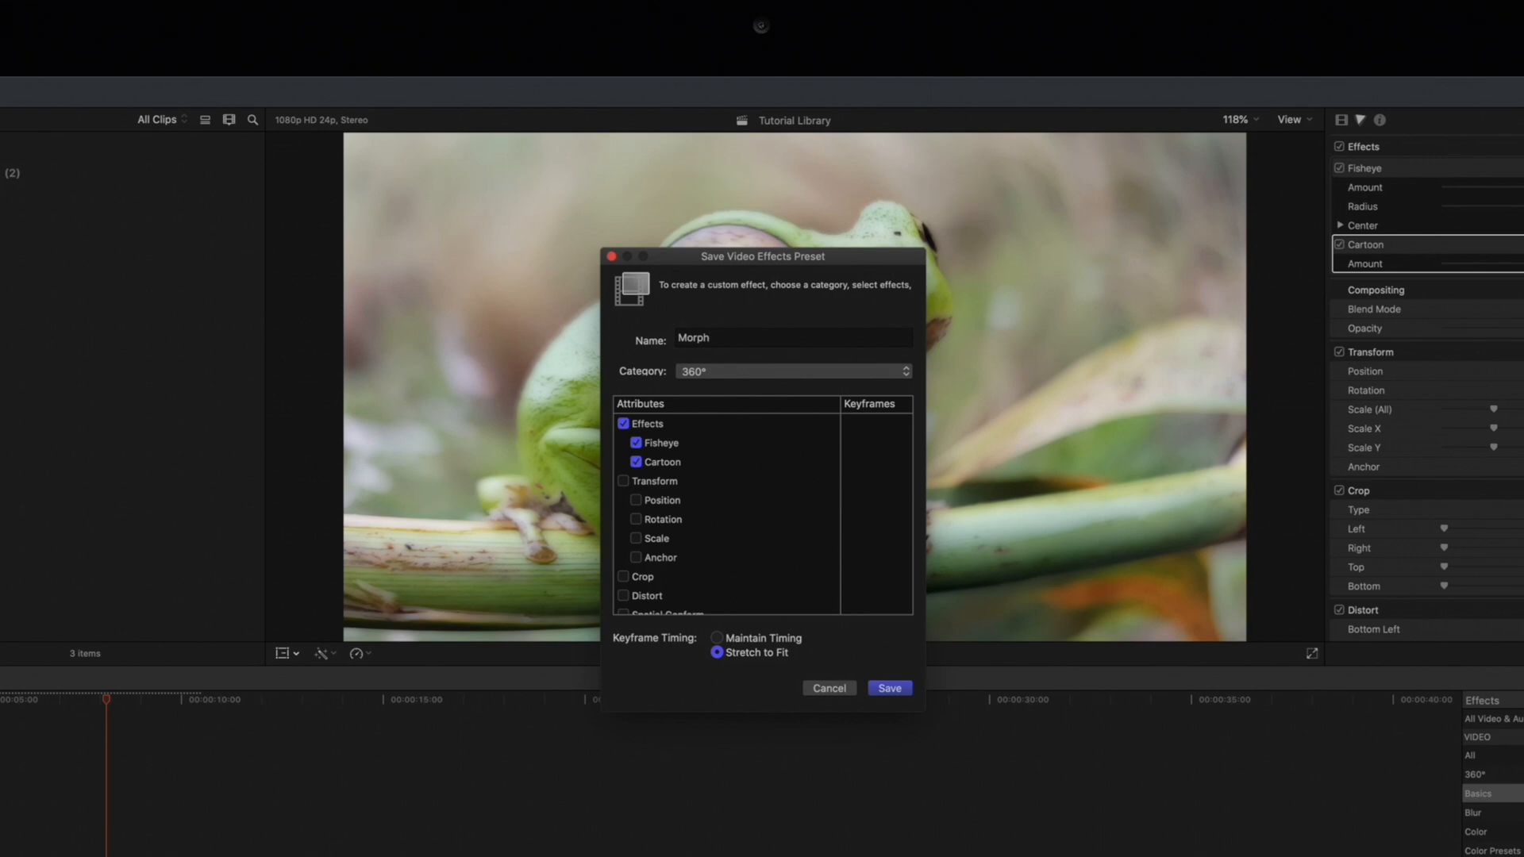
click(791, 371)
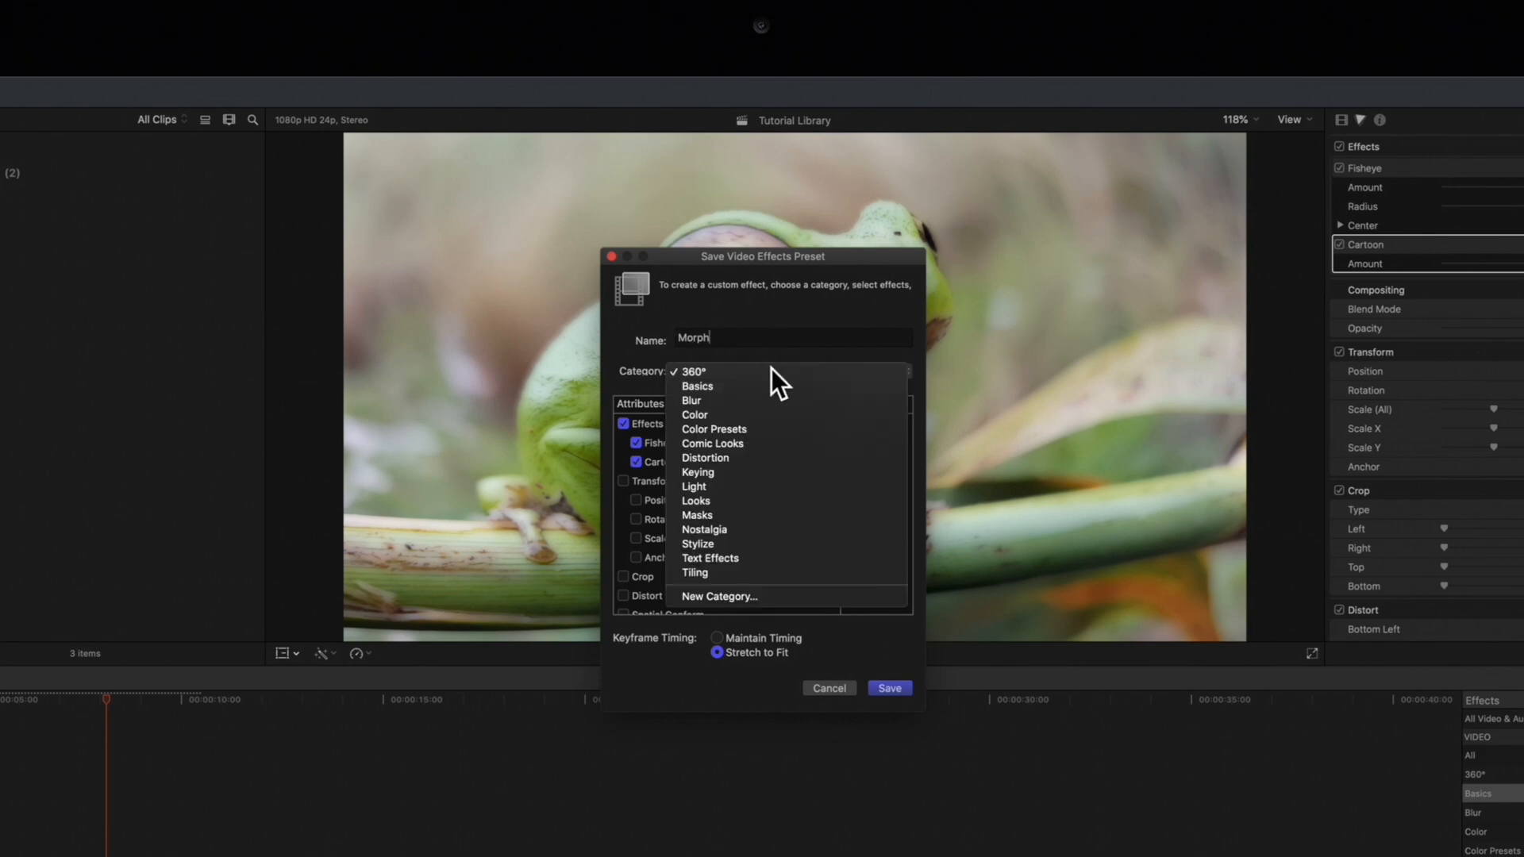
mouse_move(718, 597)
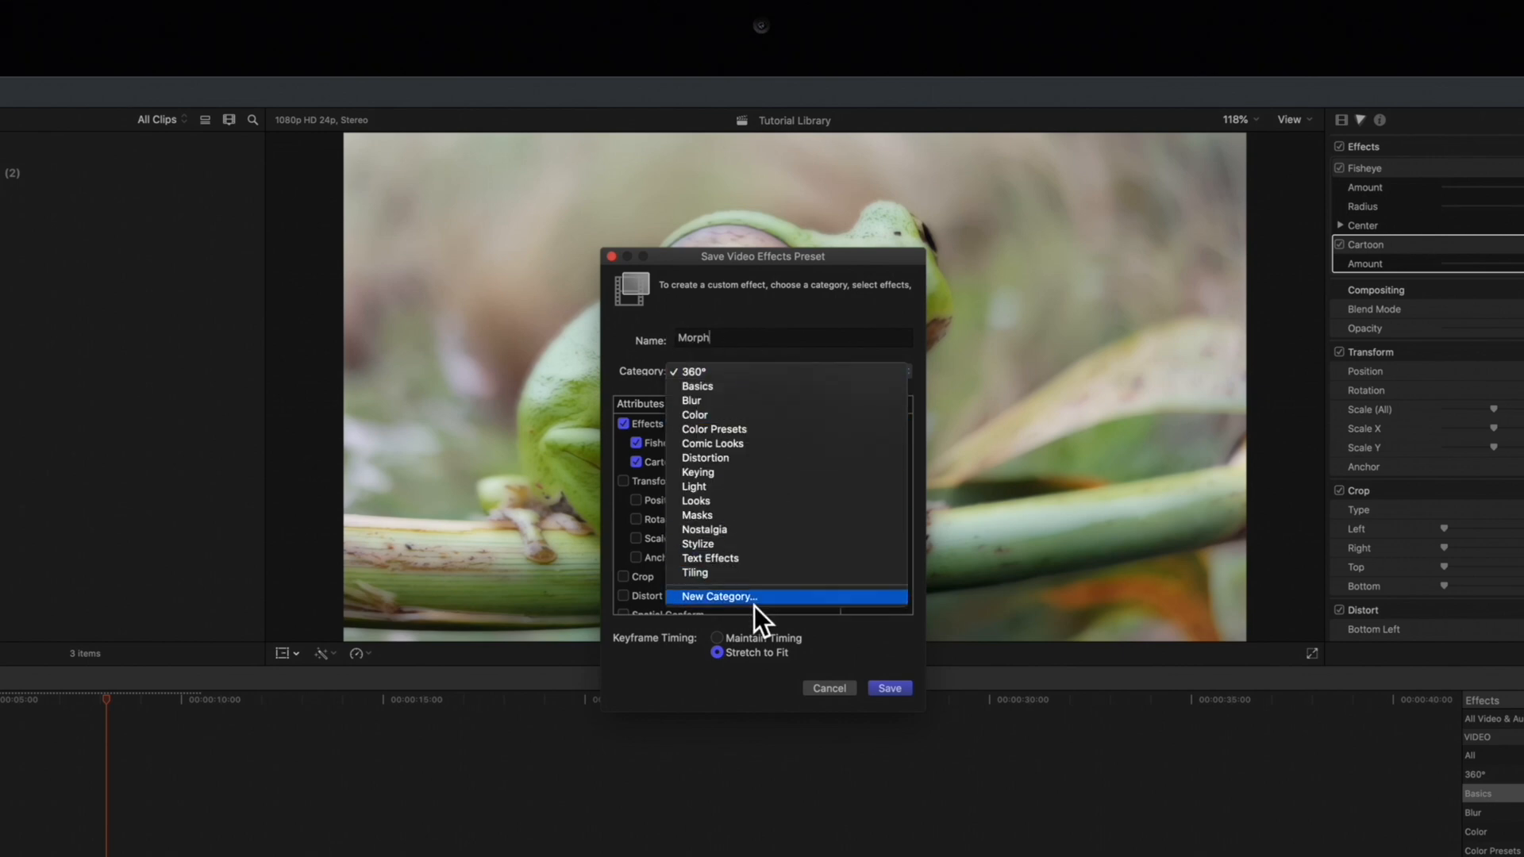
click(717, 596)
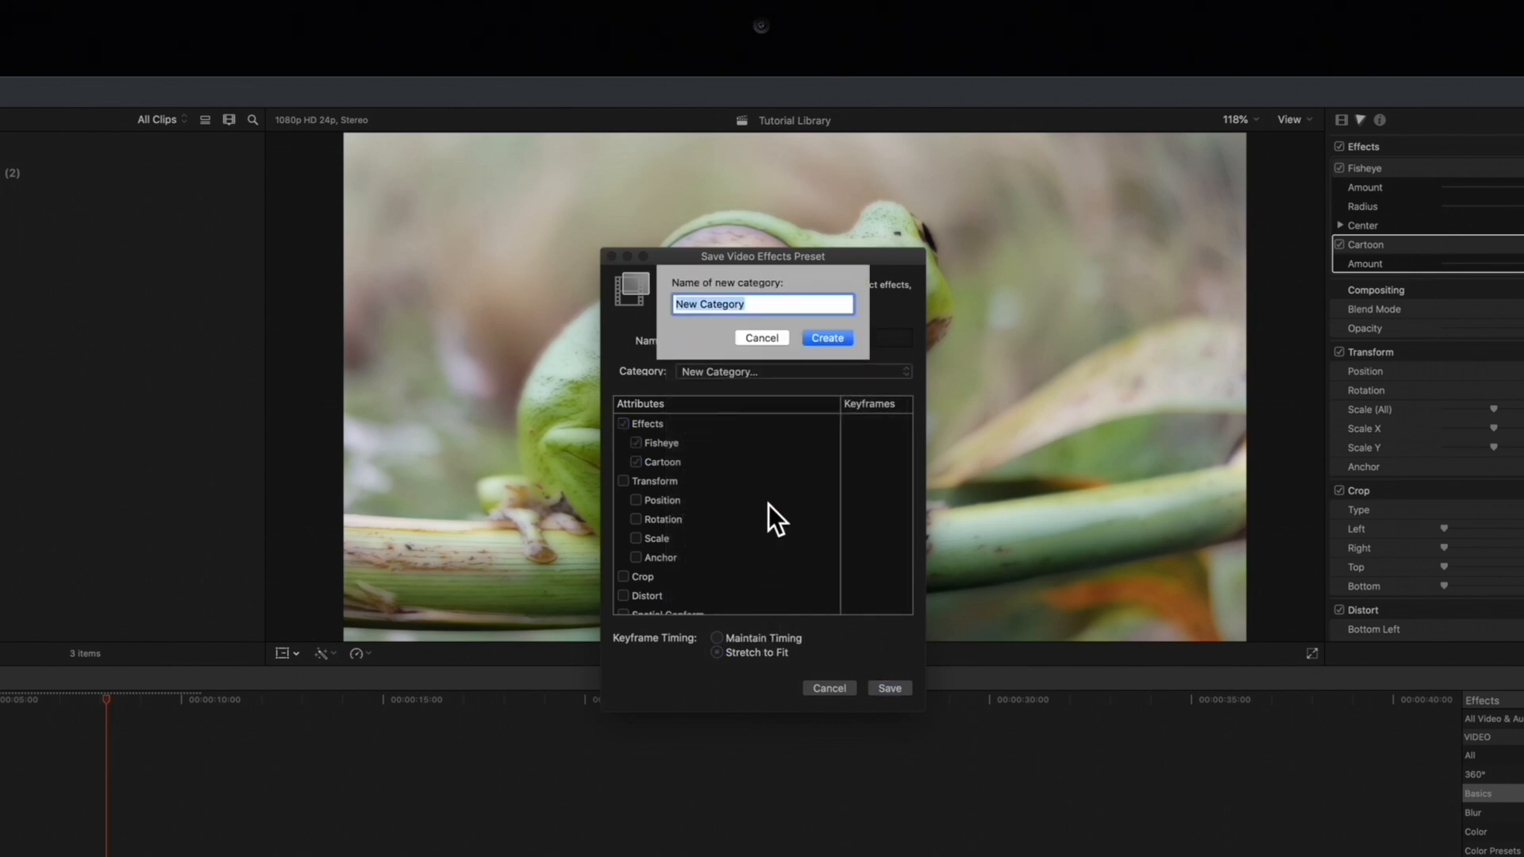
text(Custom)
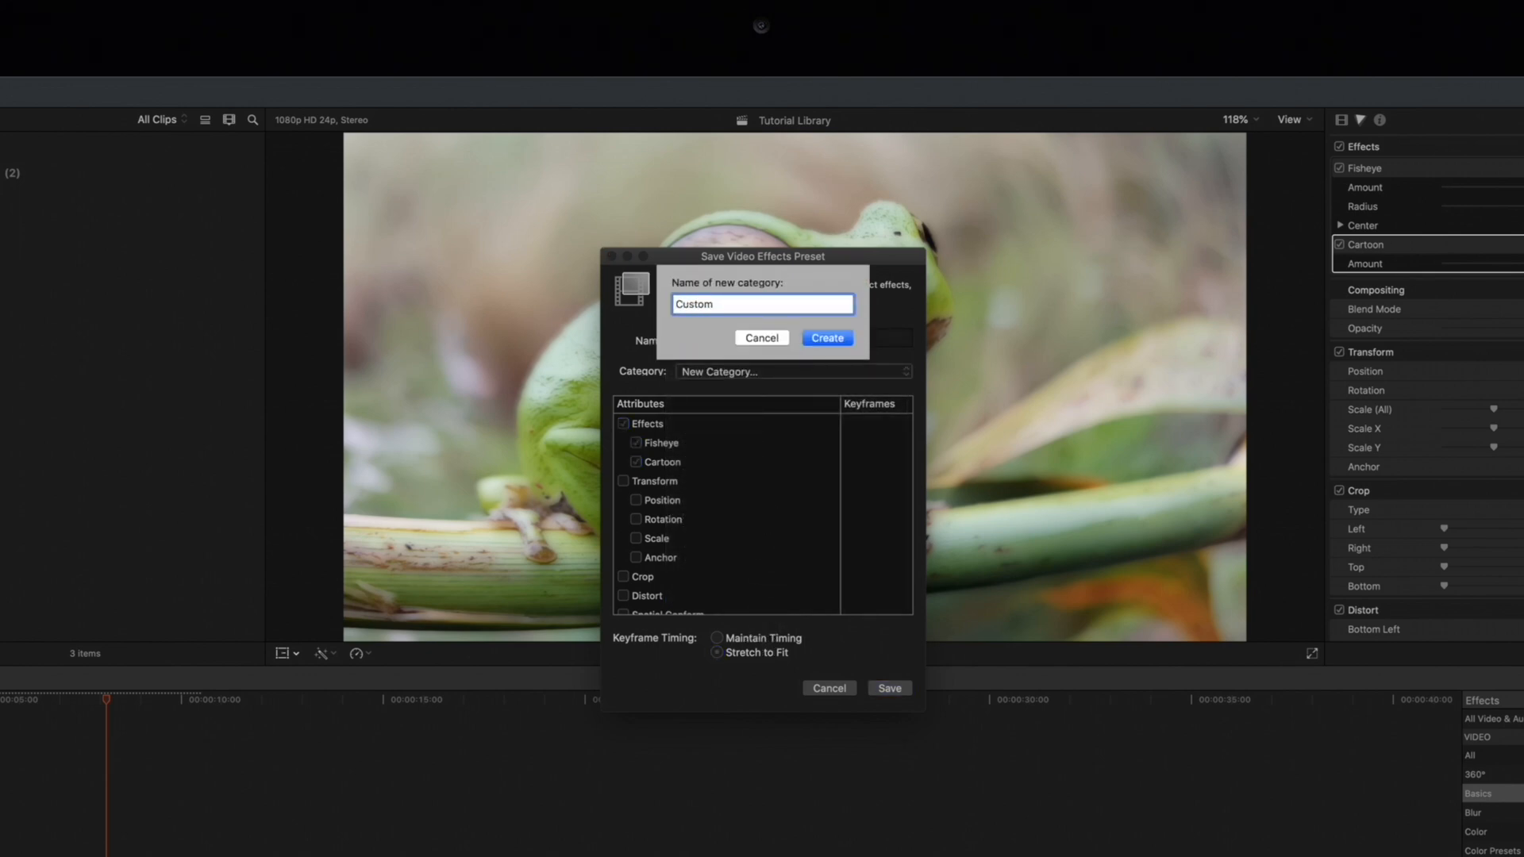
click(825, 338)
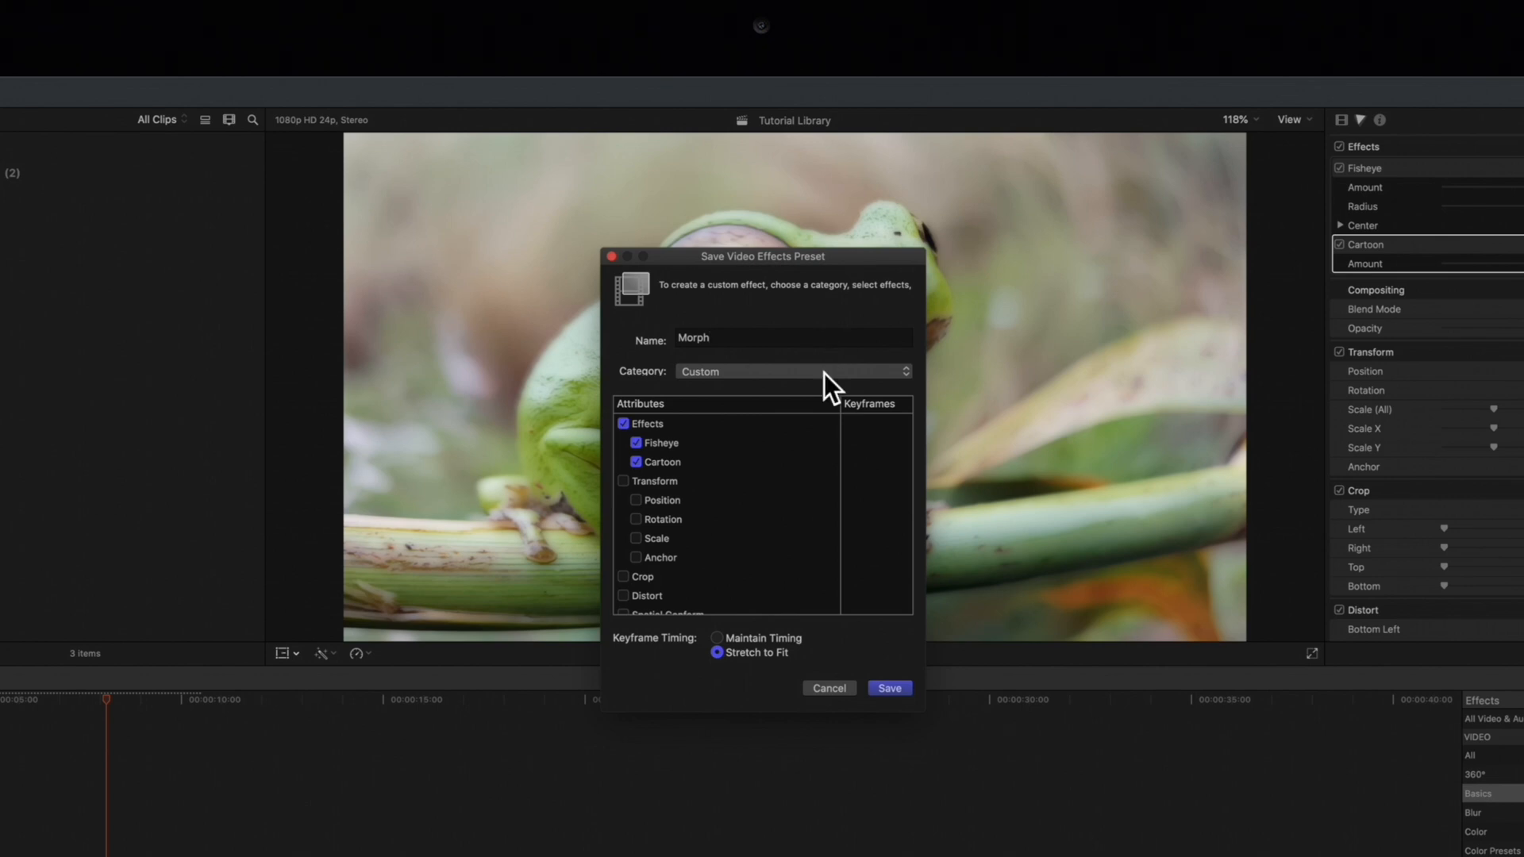
mouse_move(668, 484)
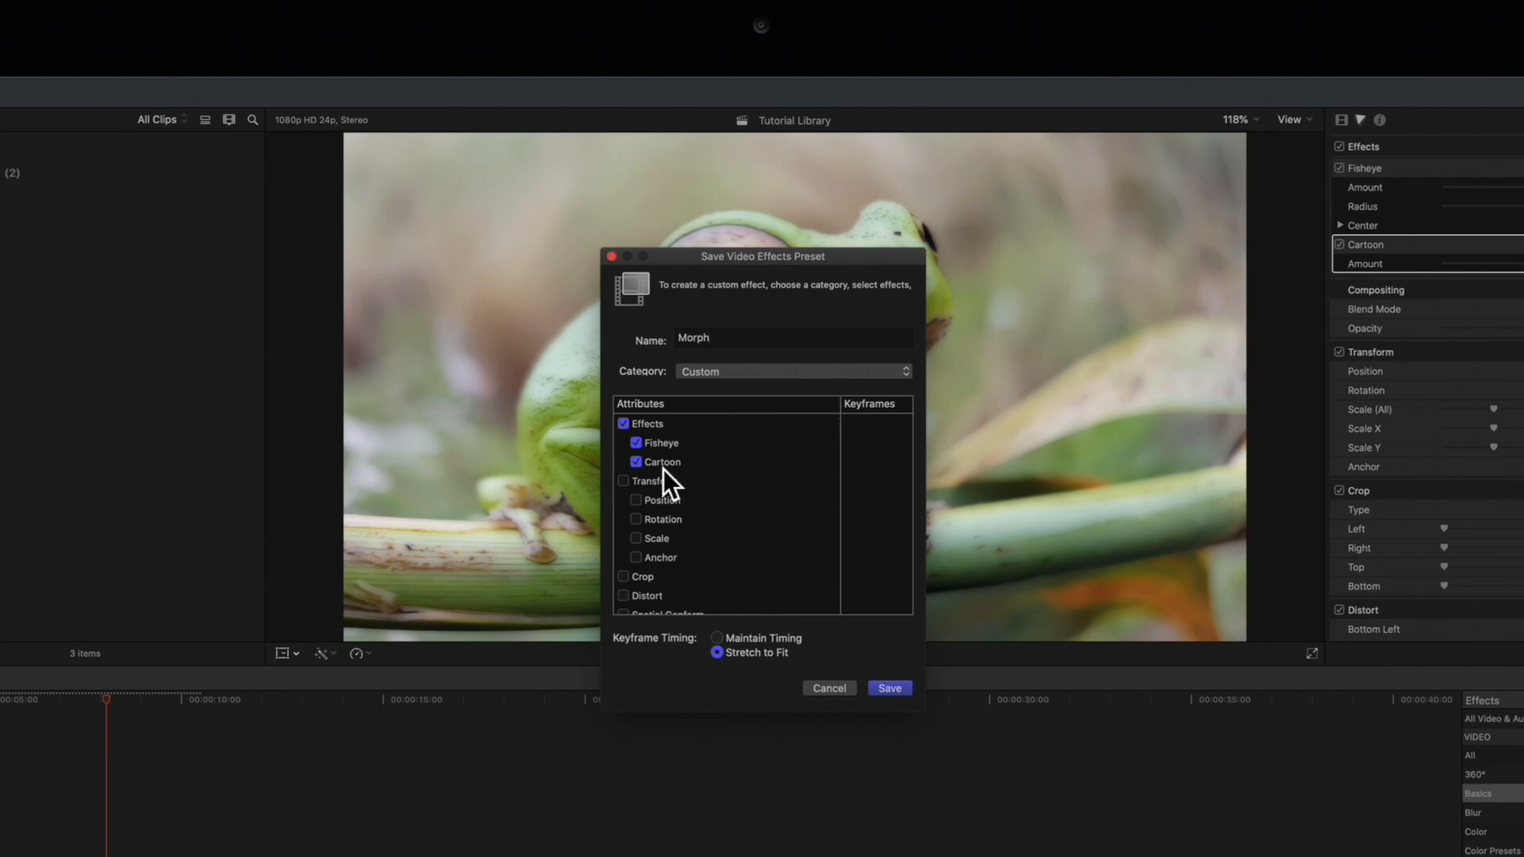
mouse_move(663, 483)
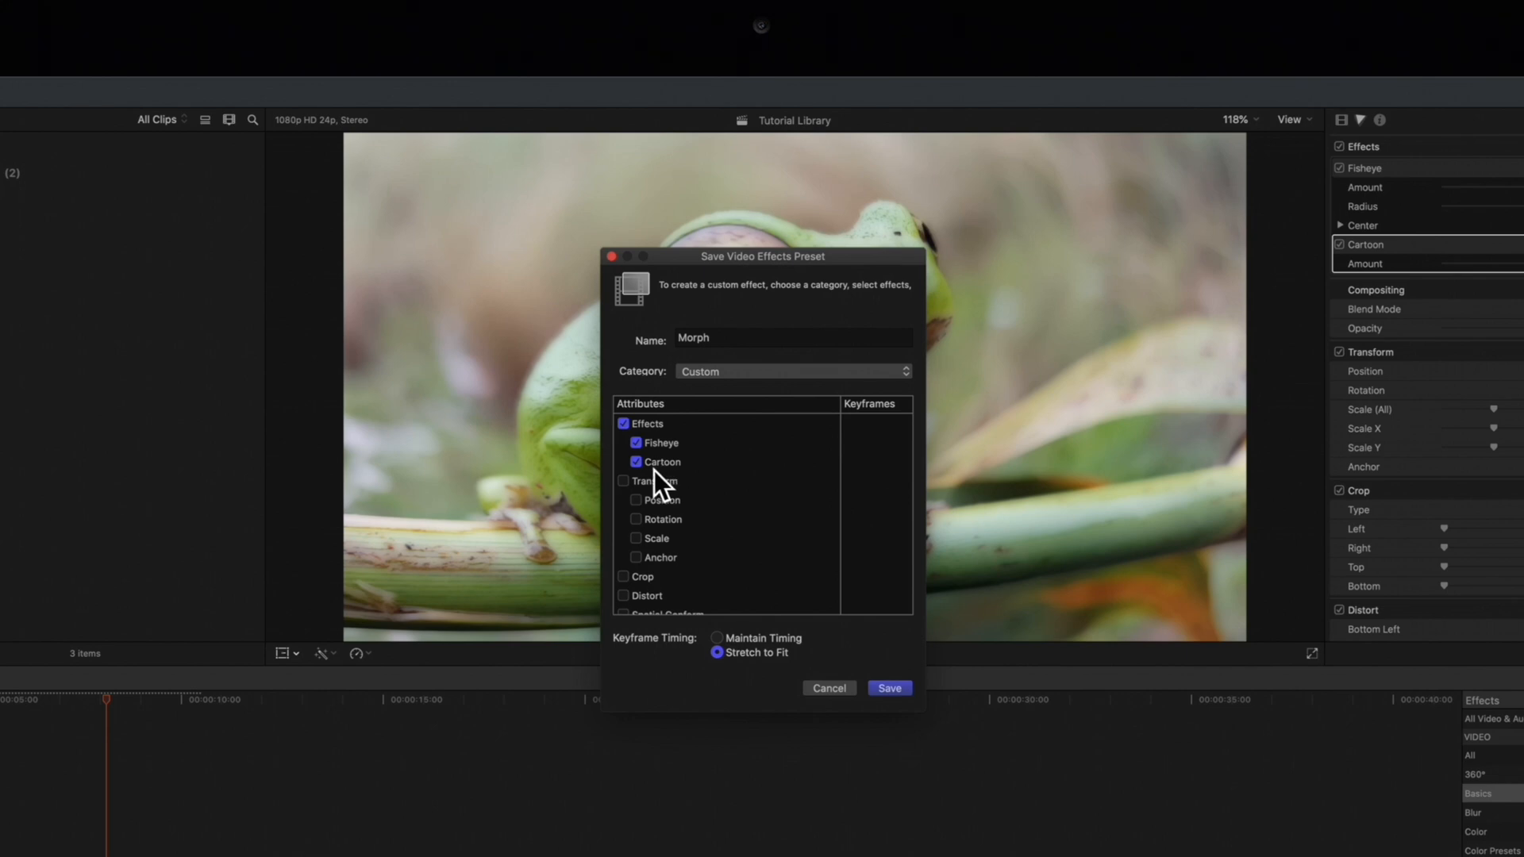
Include Fisheye, Cartoon and Transform attributes in the Morph preset
click(624, 423)
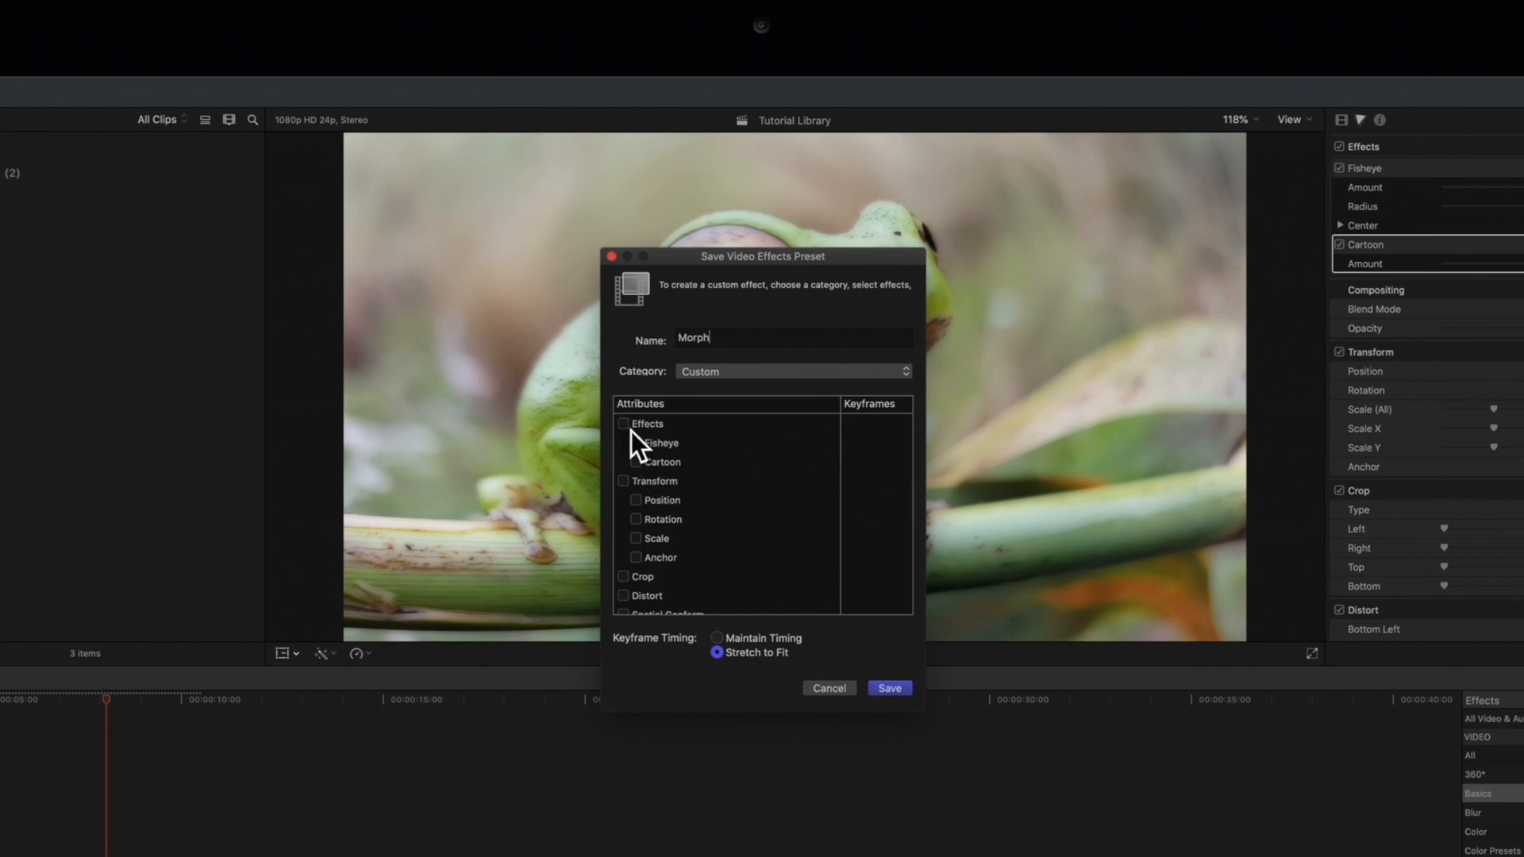
click(623, 423)
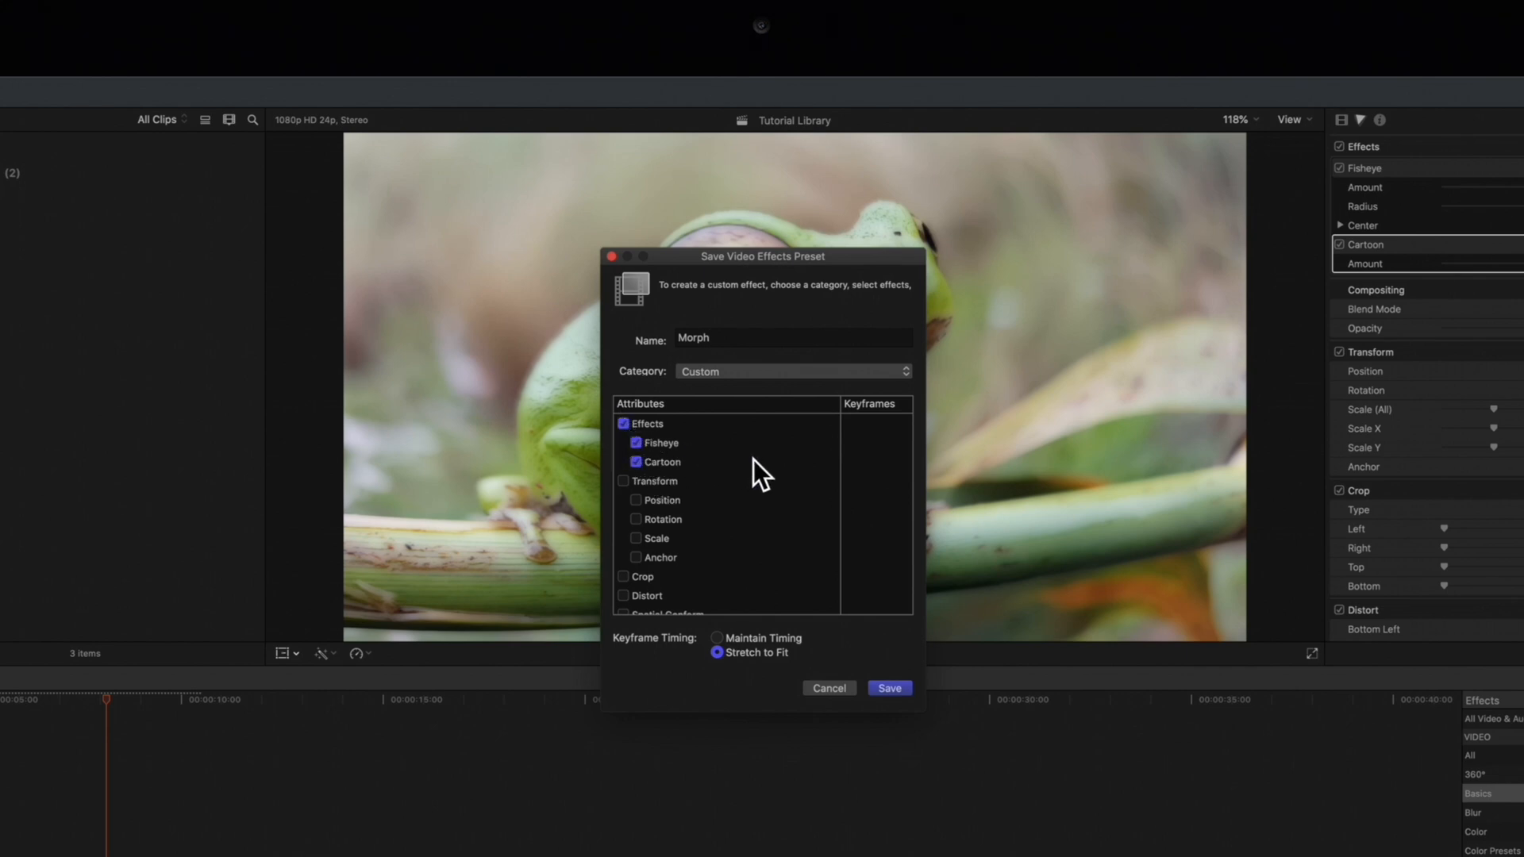
click(622, 480)
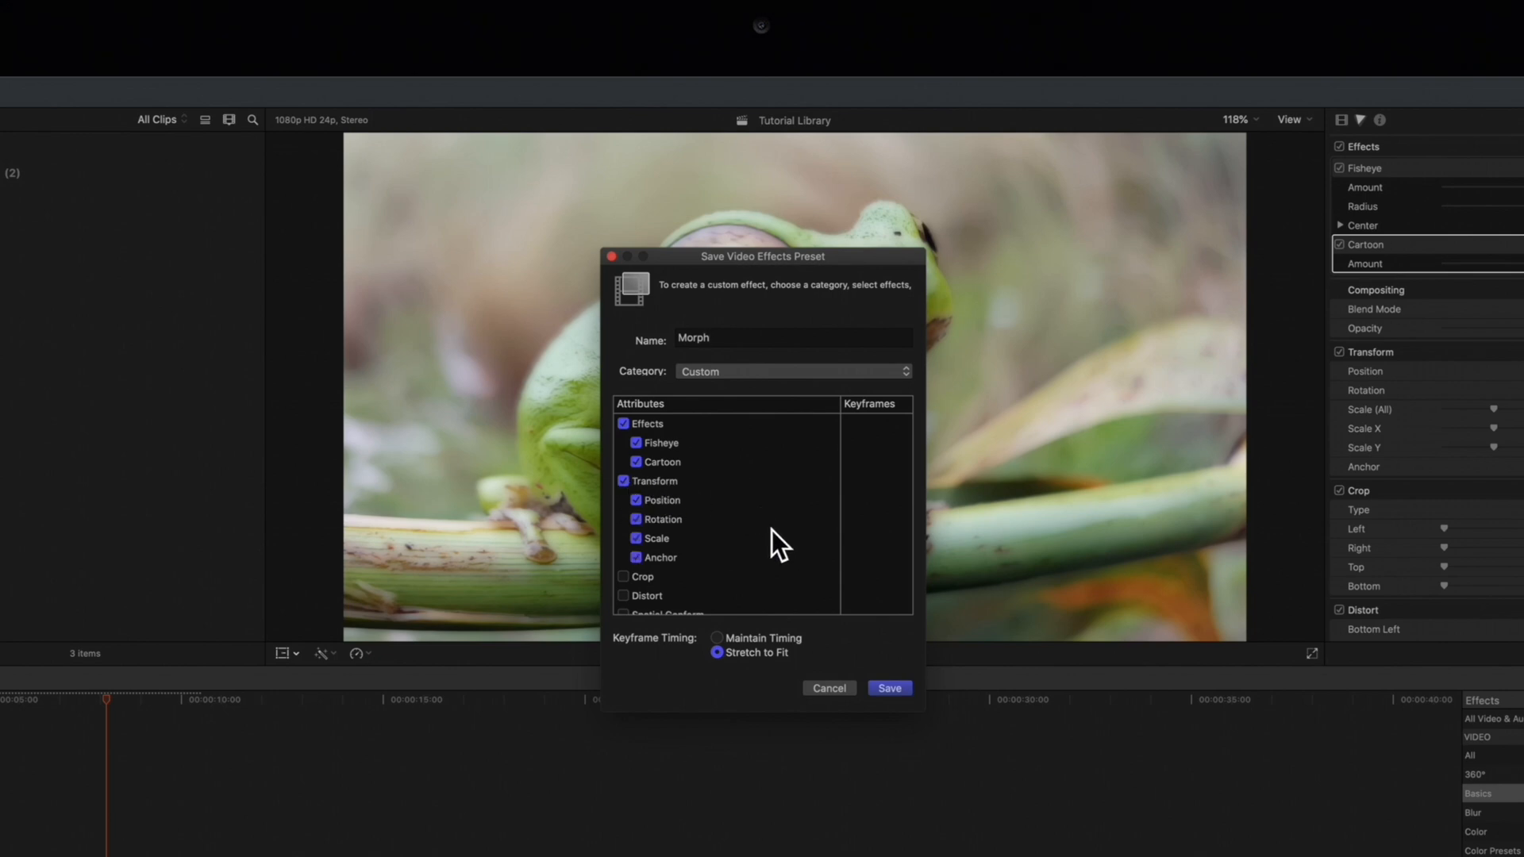
mouse_move(834, 661)
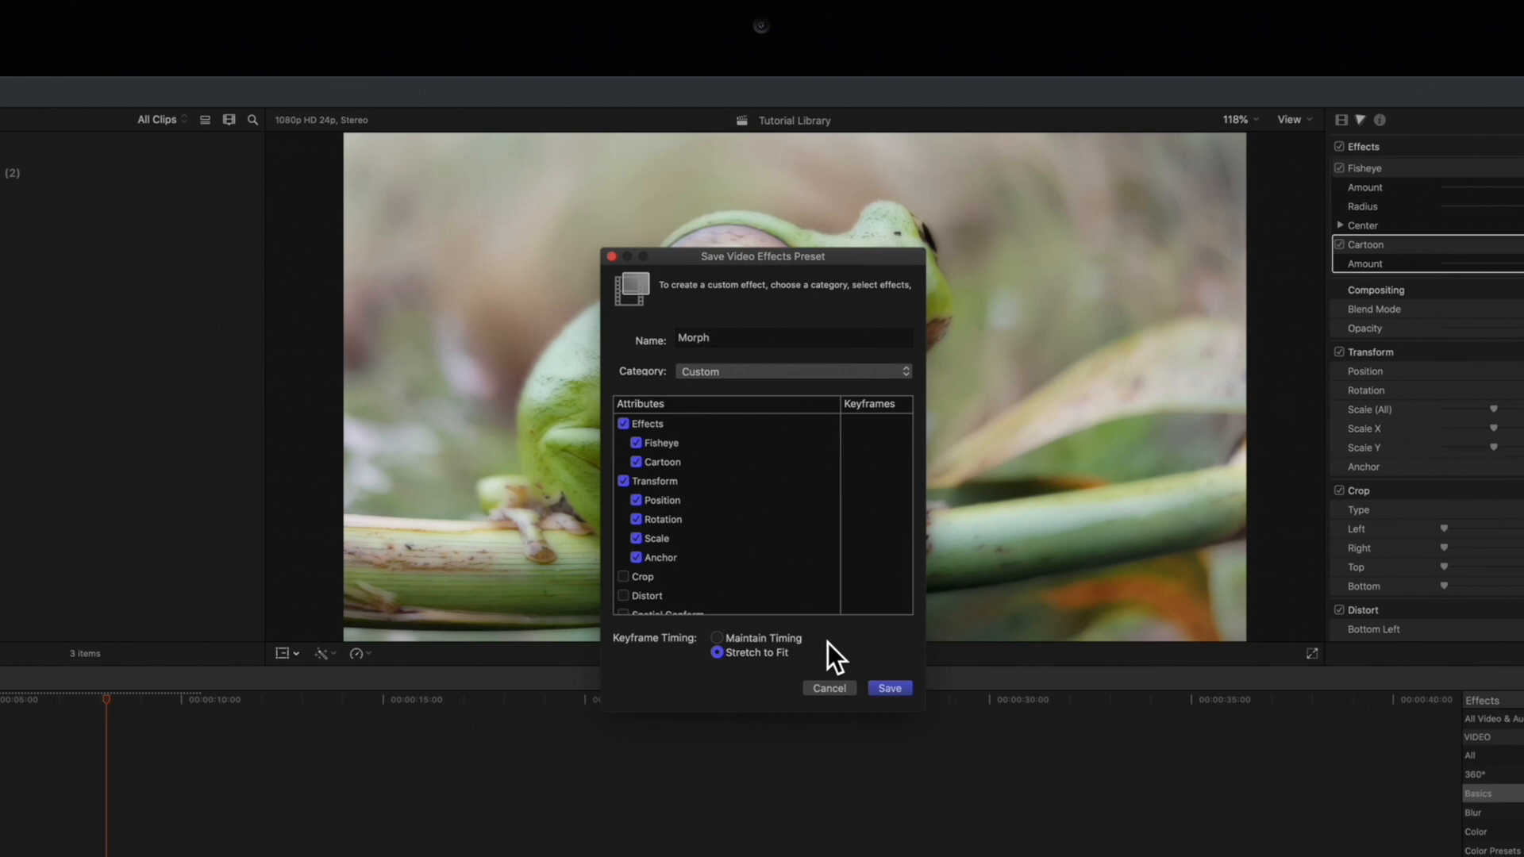
Set keyframe timing to Stretch to Fit and save the Morph preset
click(791, 341)
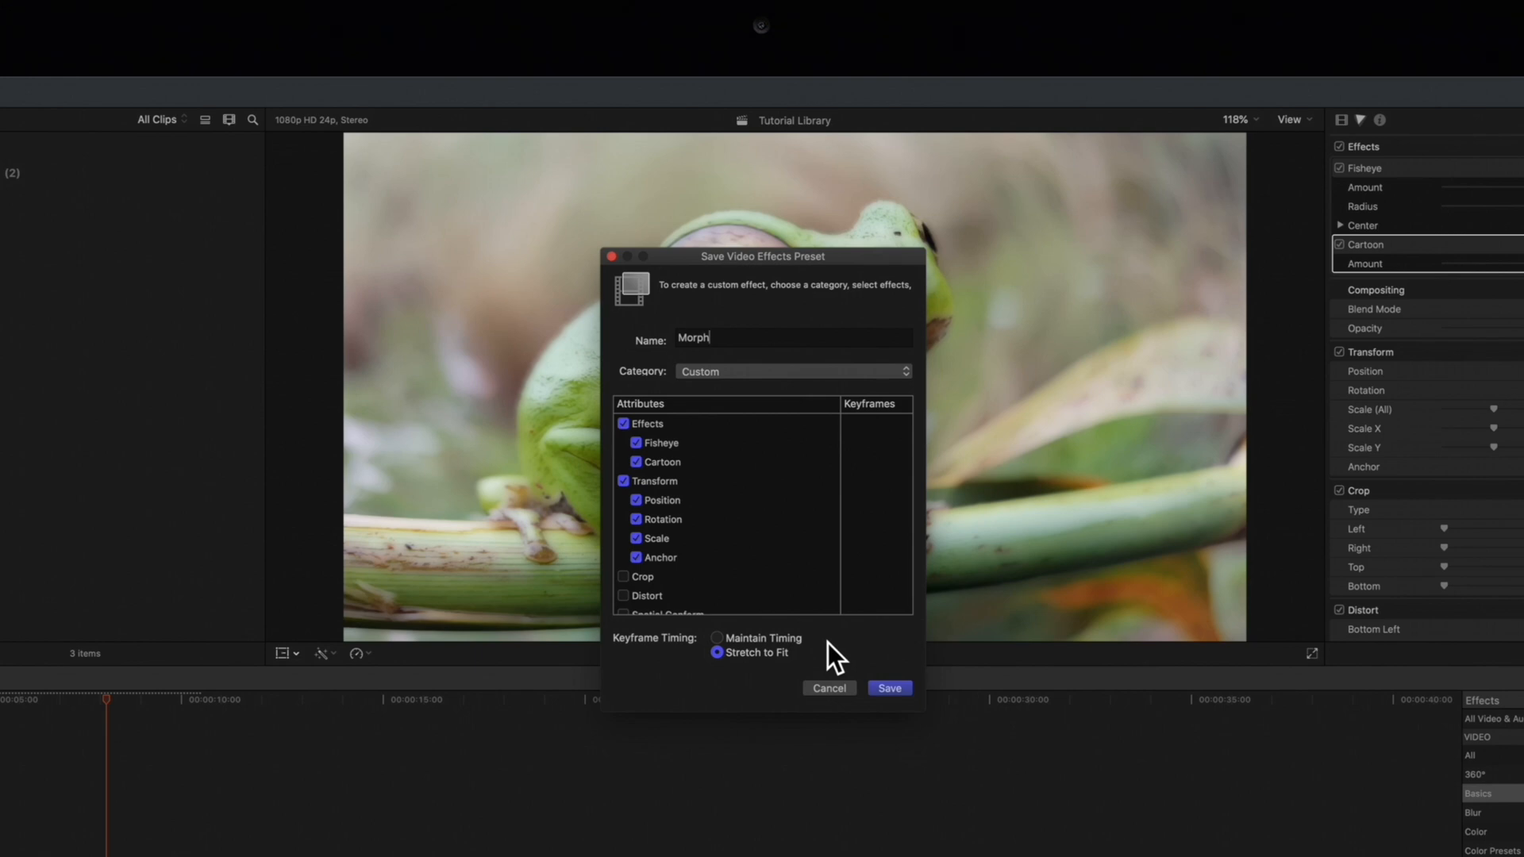
click(716, 638)
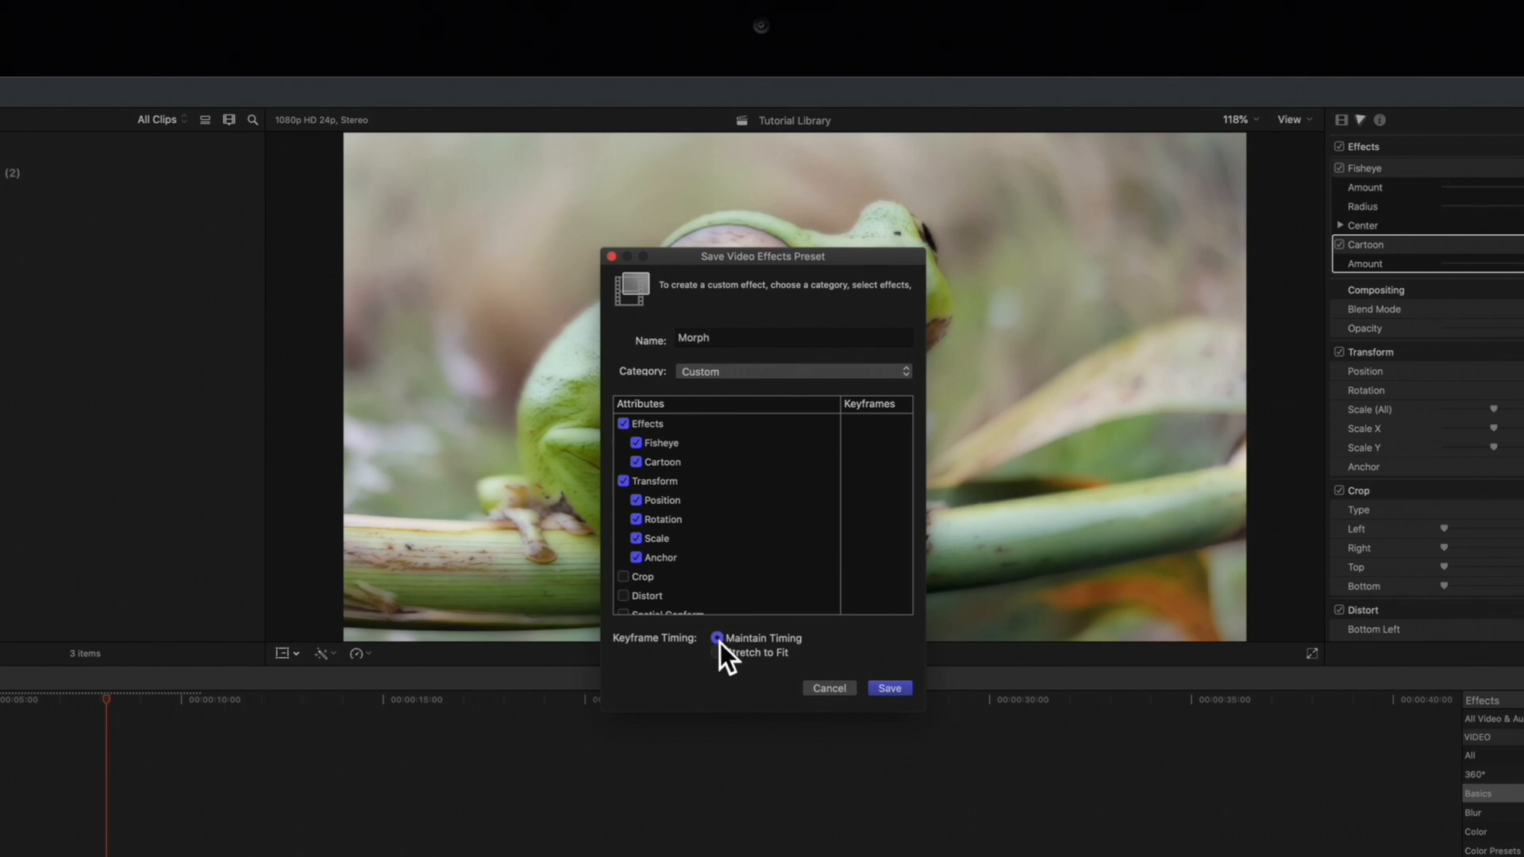
mouse_move(722, 688)
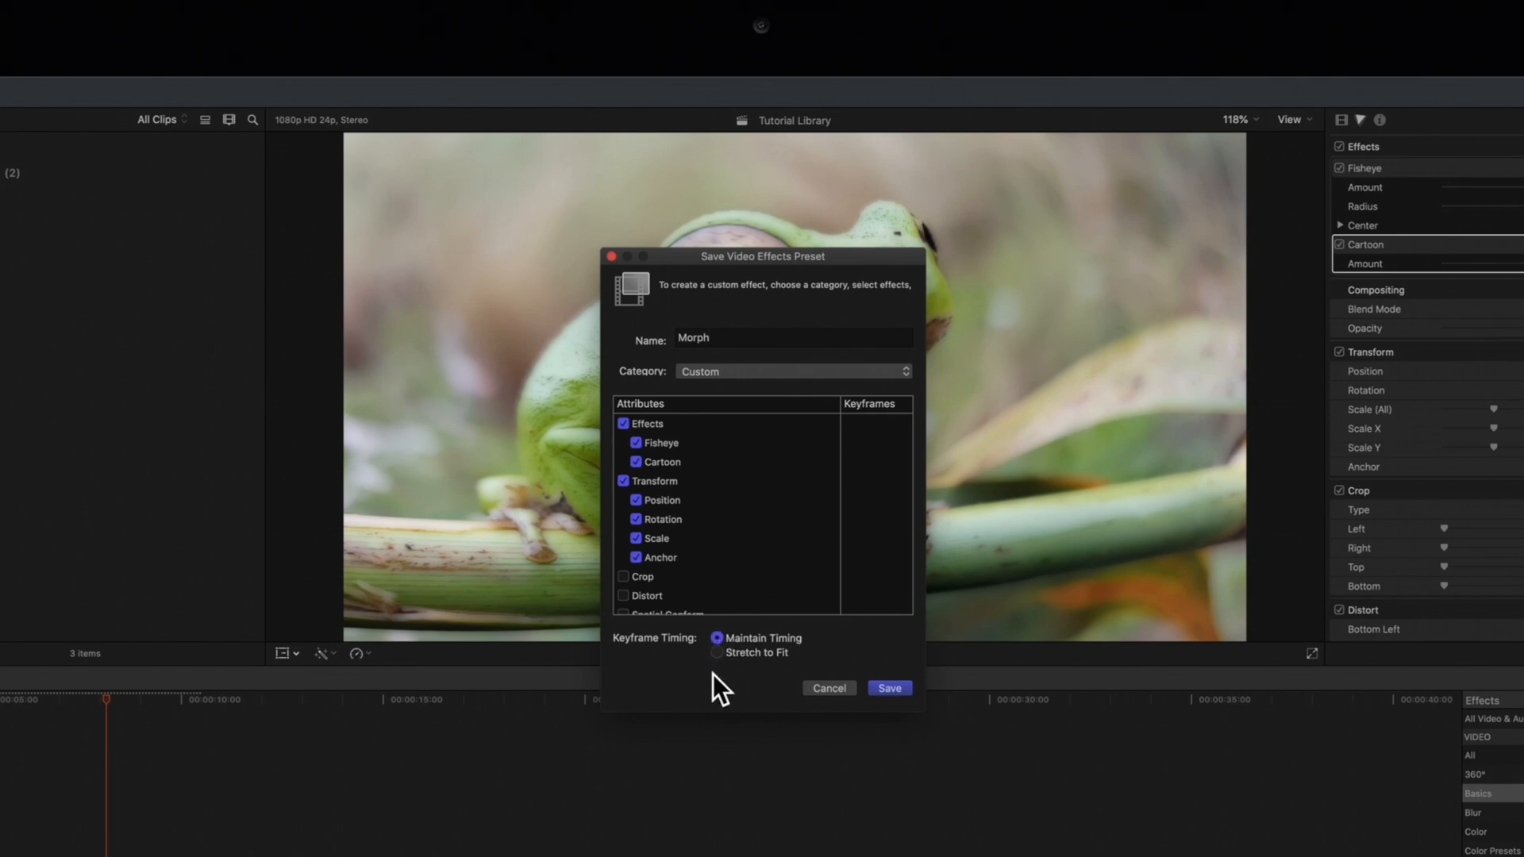
click(717, 652)
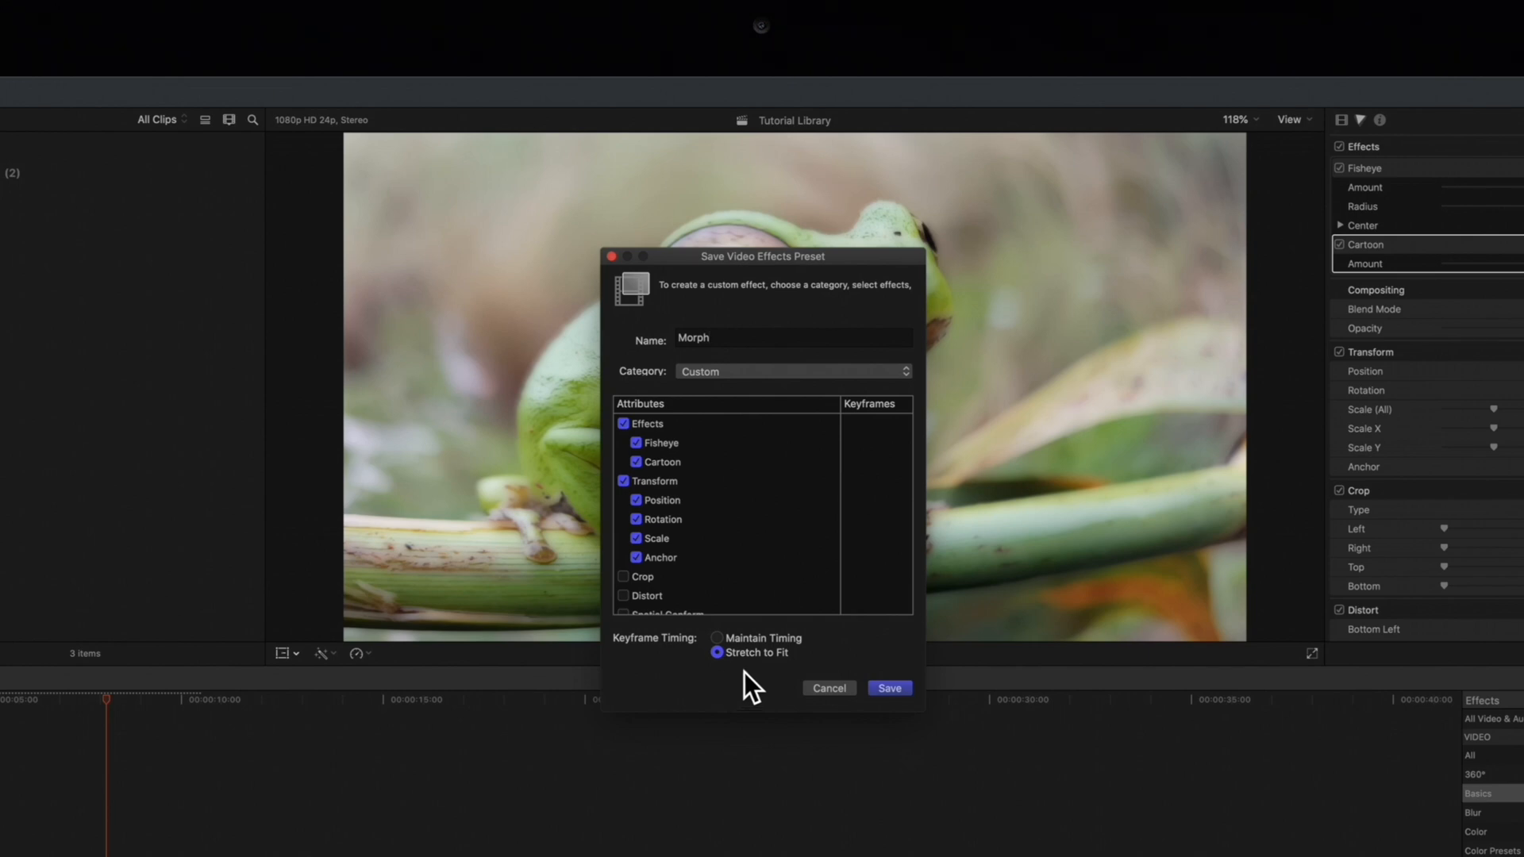
click(886, 688)
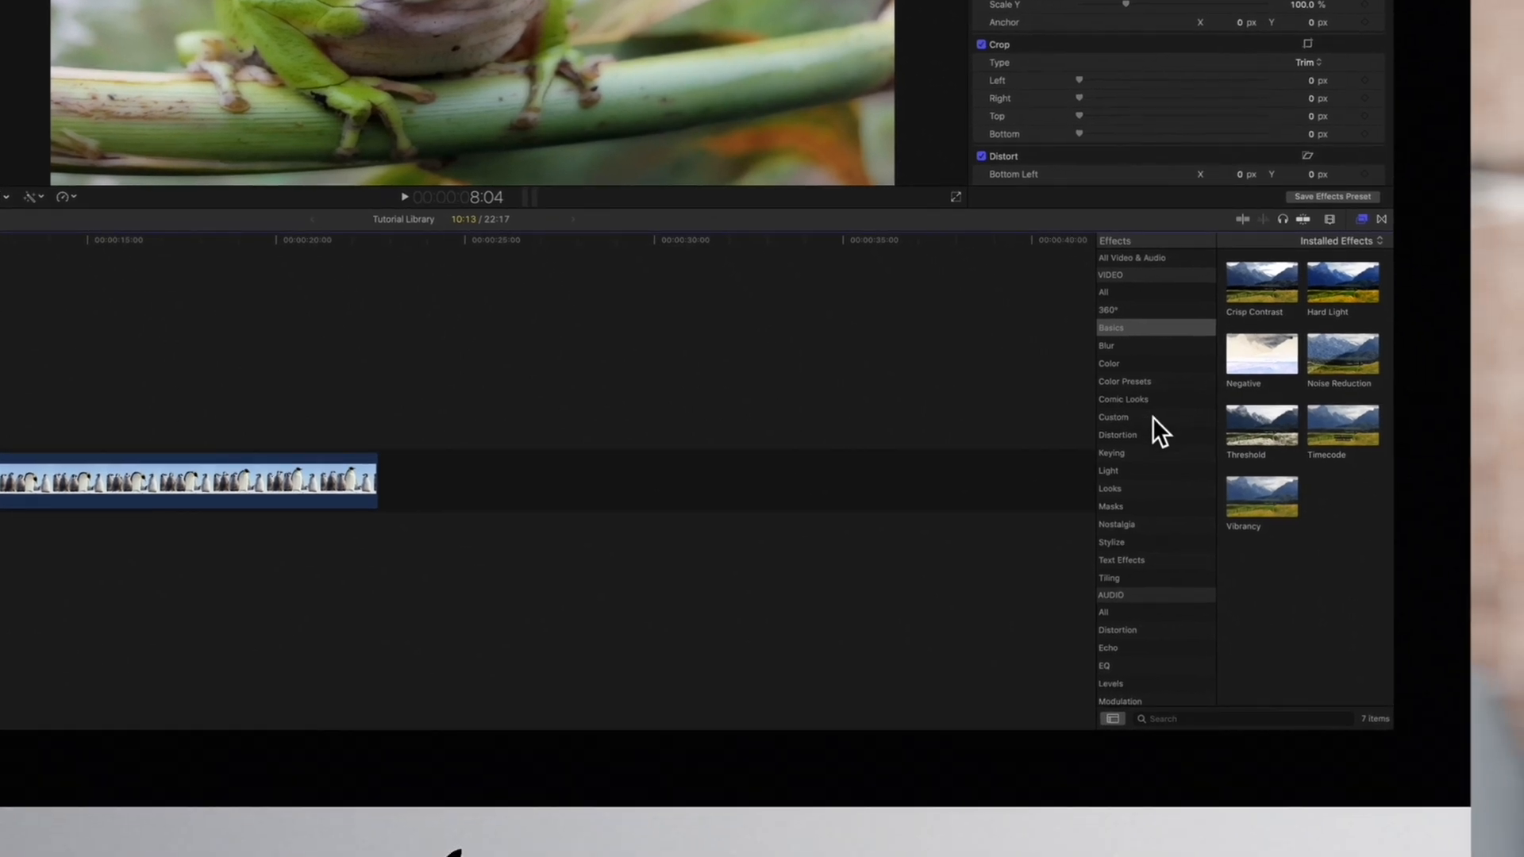
click(1113, 417)
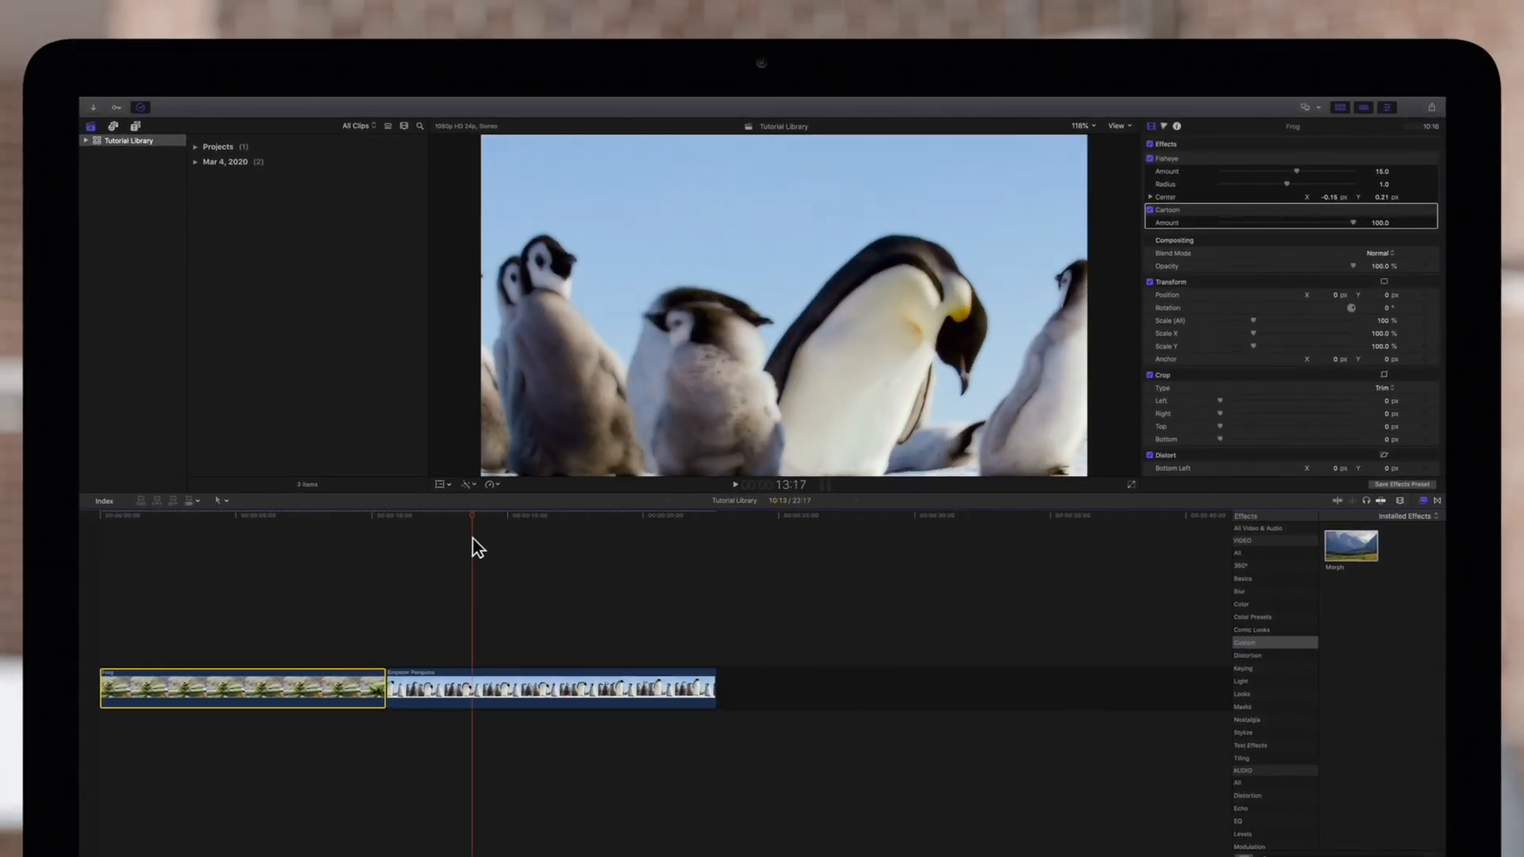
key(space)
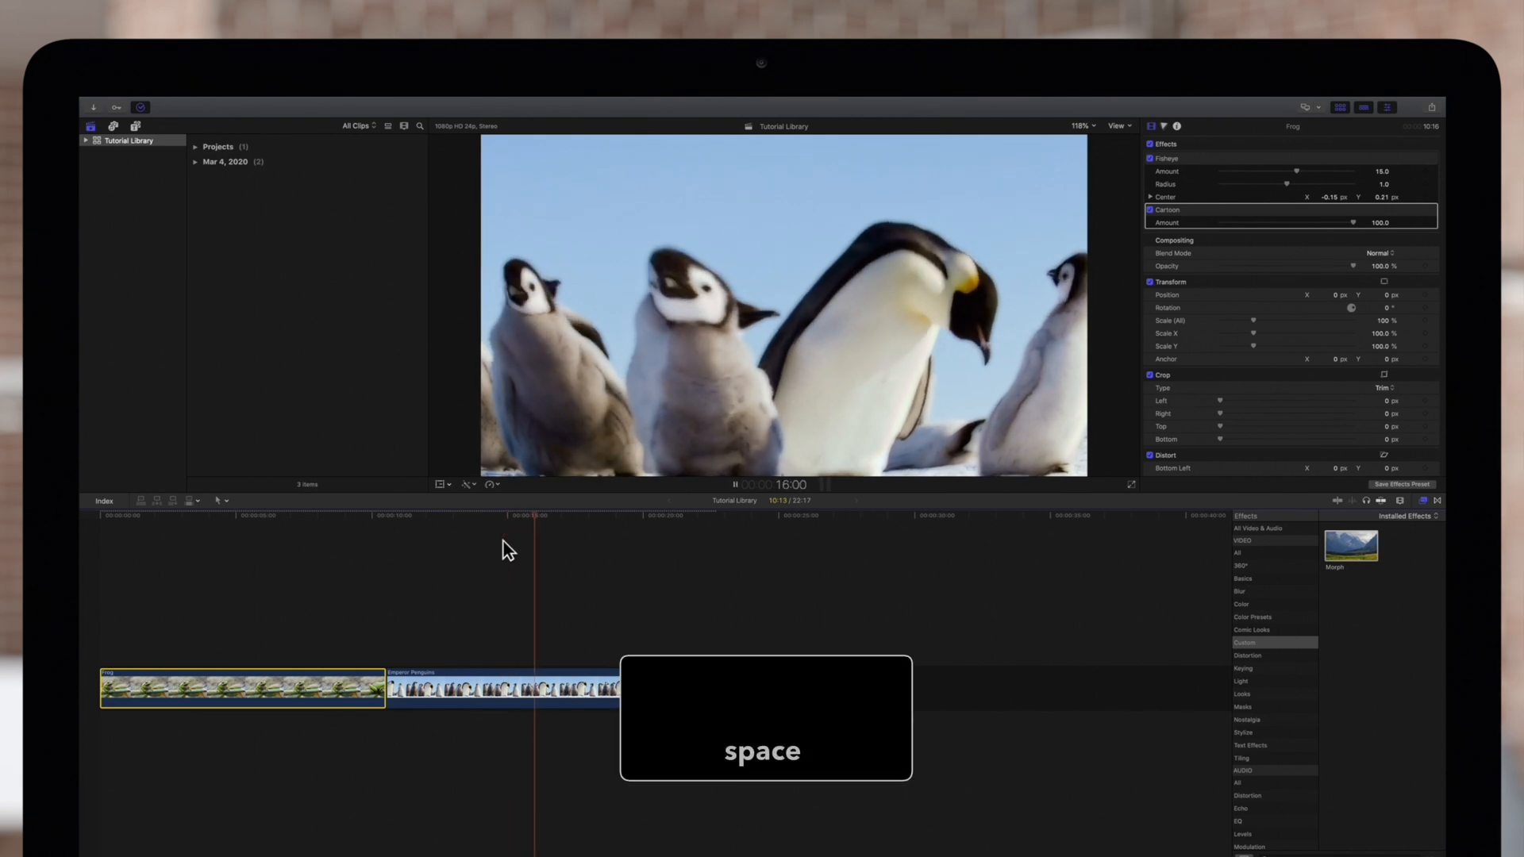
key(space)
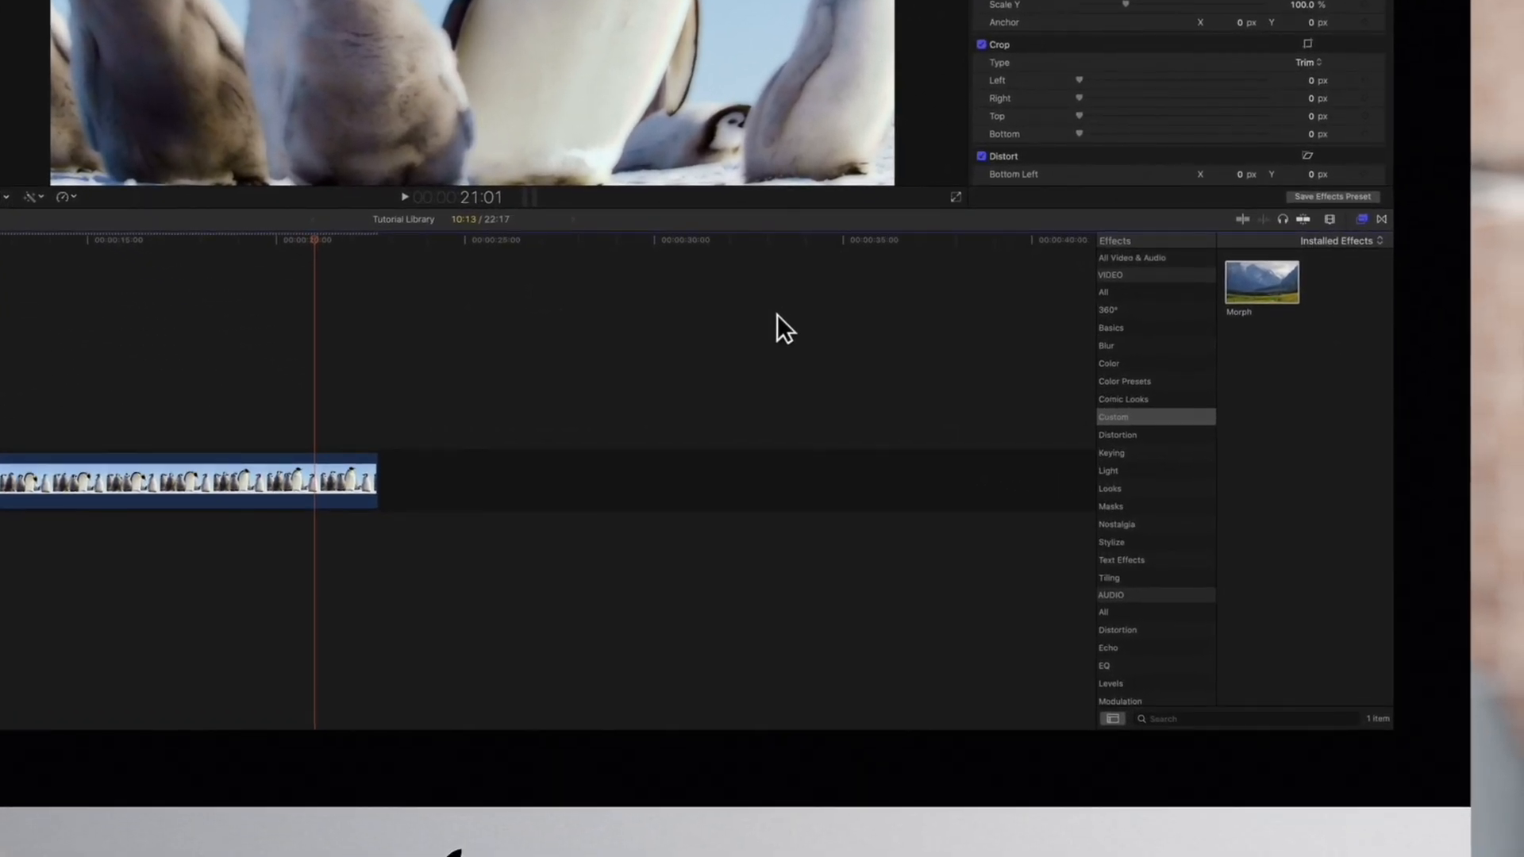
Reveal the Morph preset file in Finder from the Effects Browser
right_click(1261, 282)
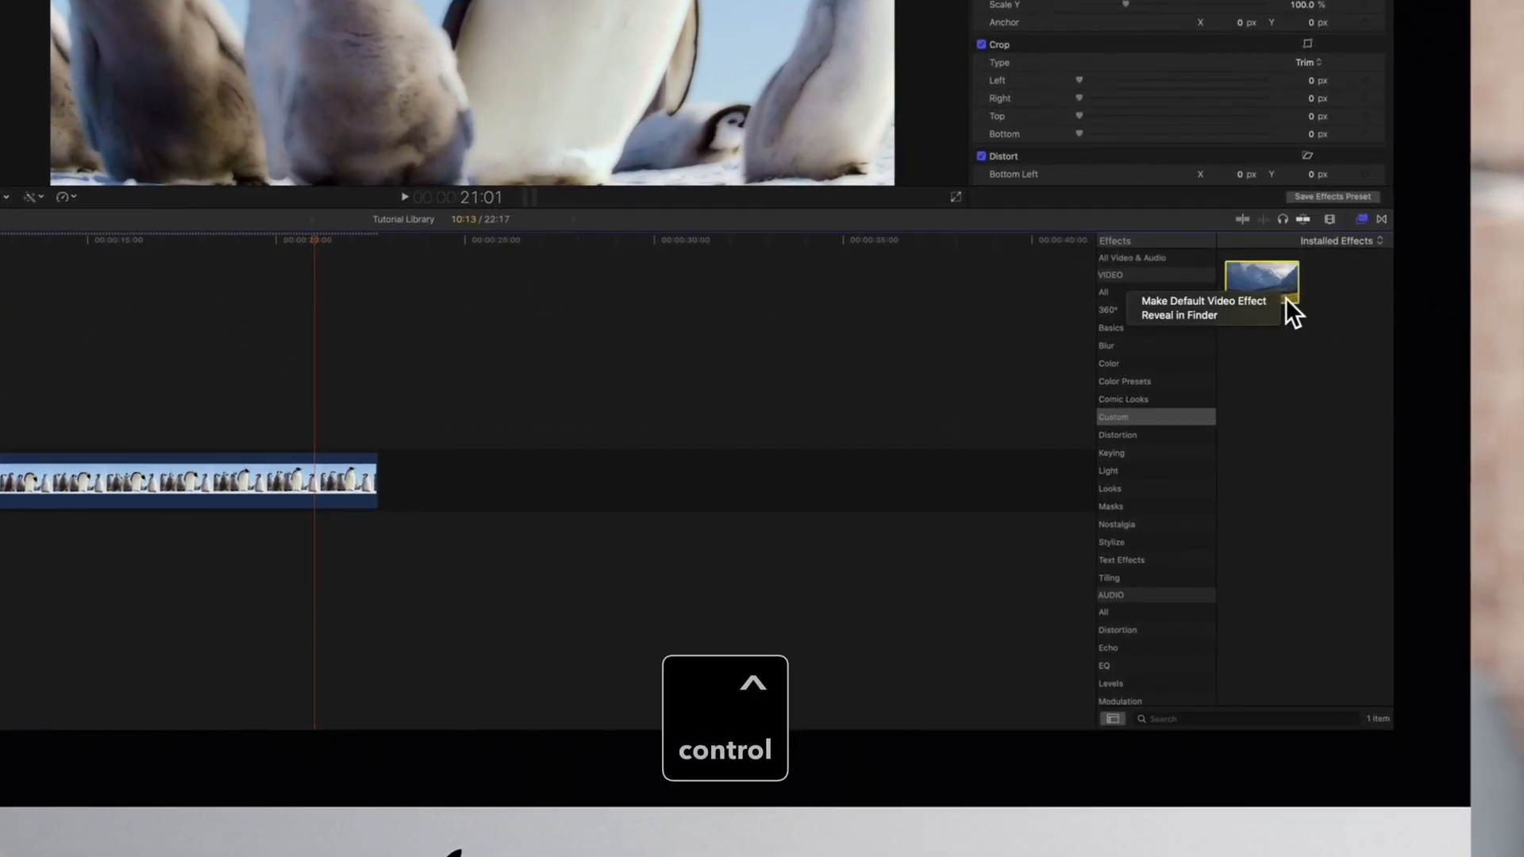
mouse_move(1257, 328)
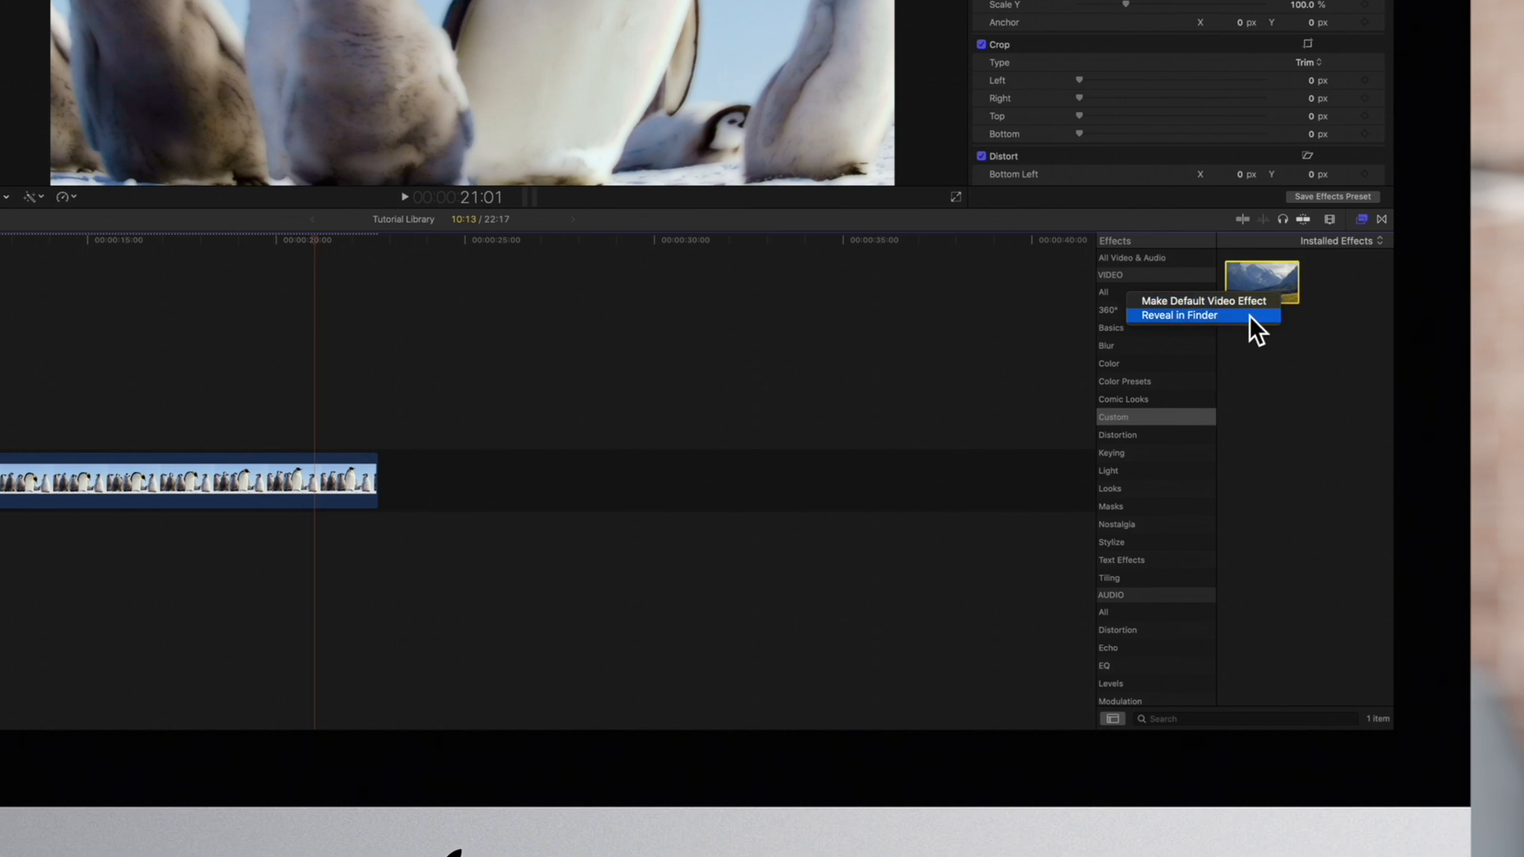
click(1177, 315)
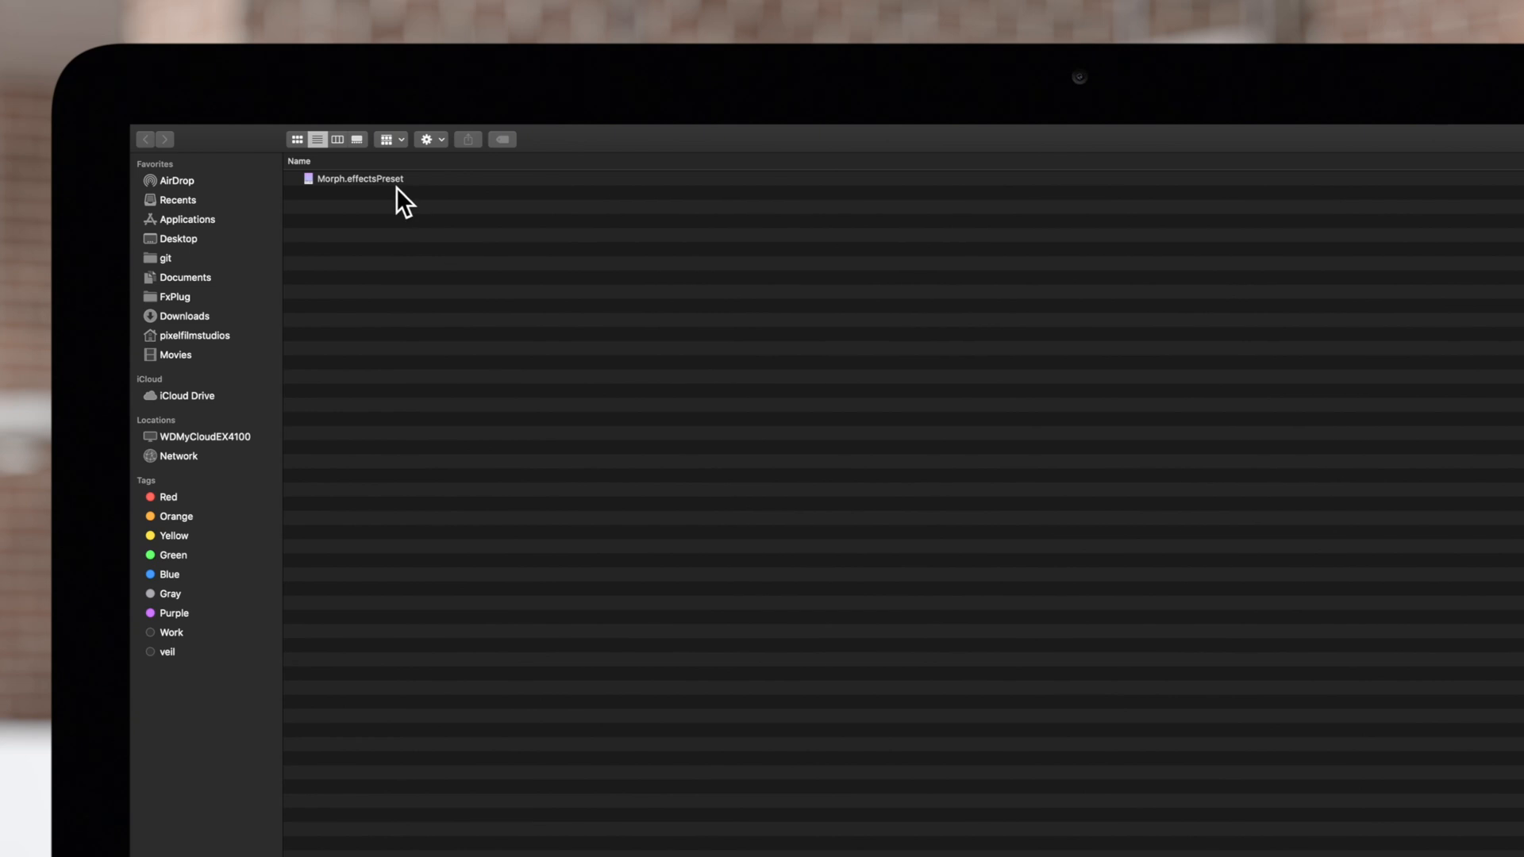
Compress Morph.effectsPreset into a zip archive
click(359, 179)
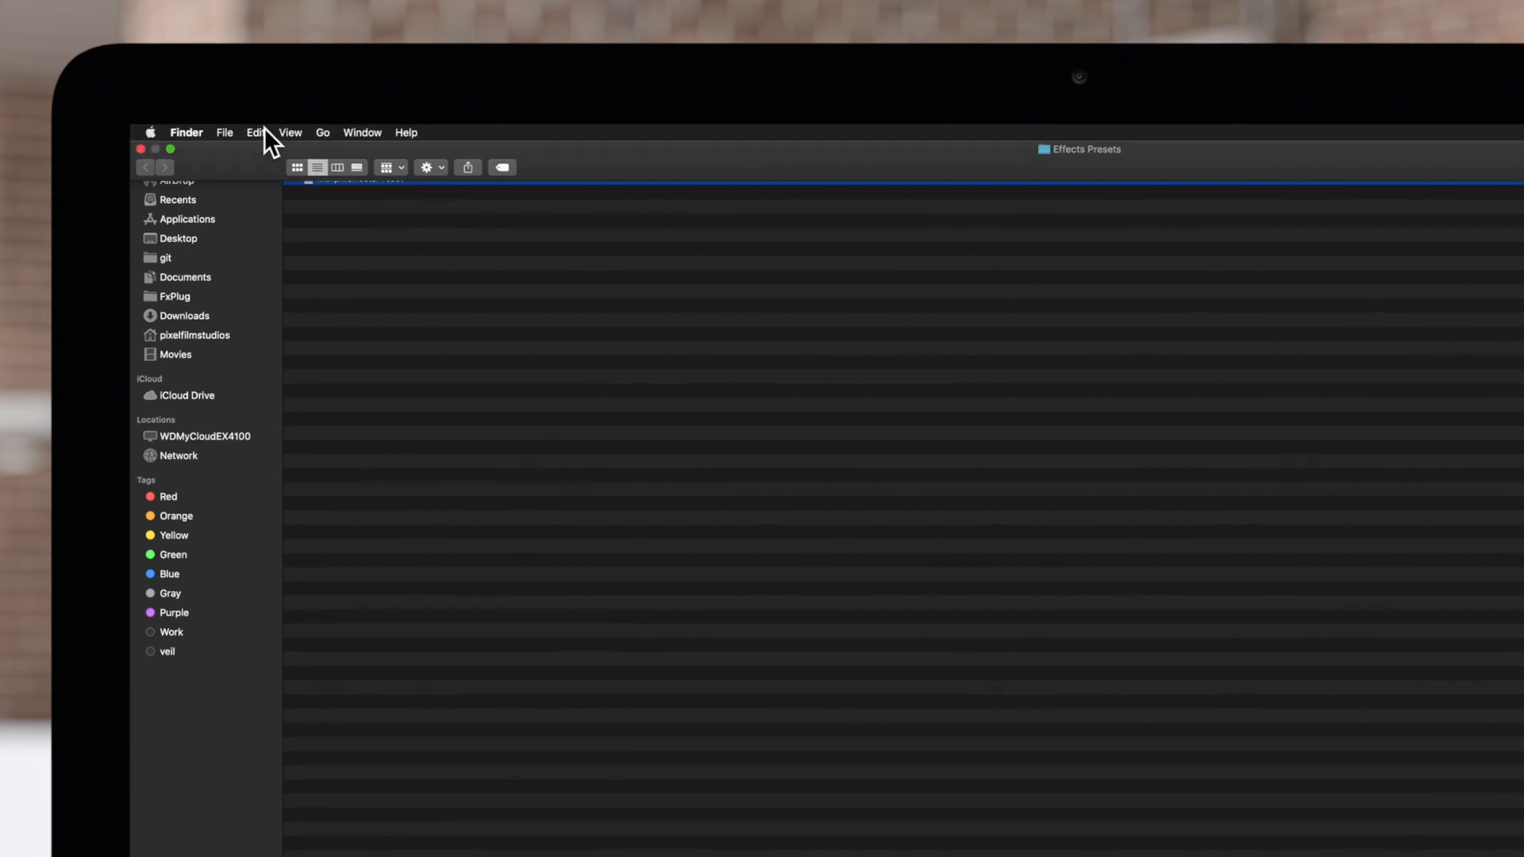
click(224, 133)
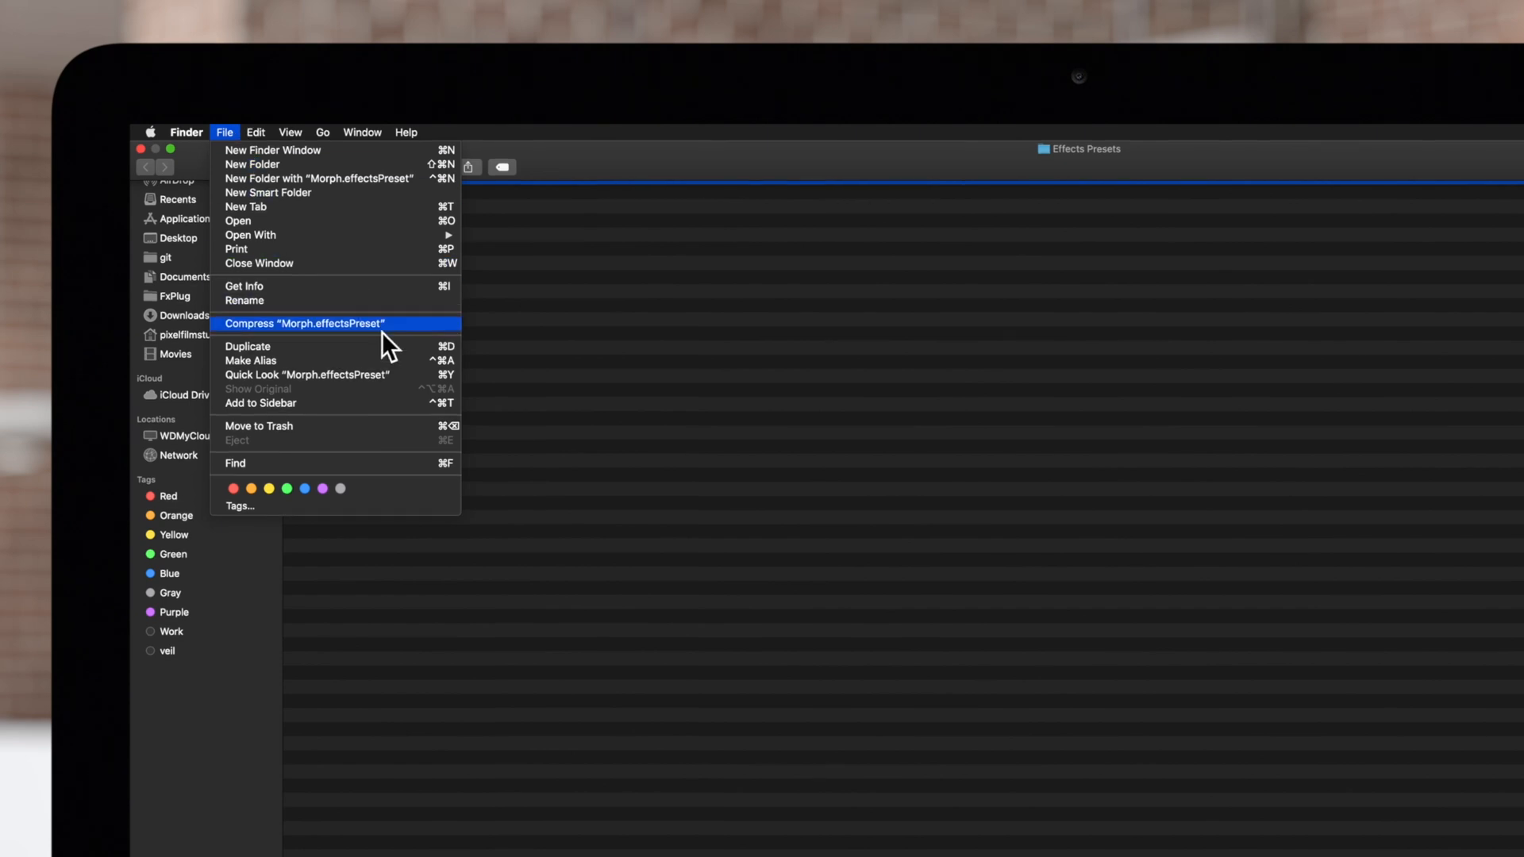
click(303, 323)
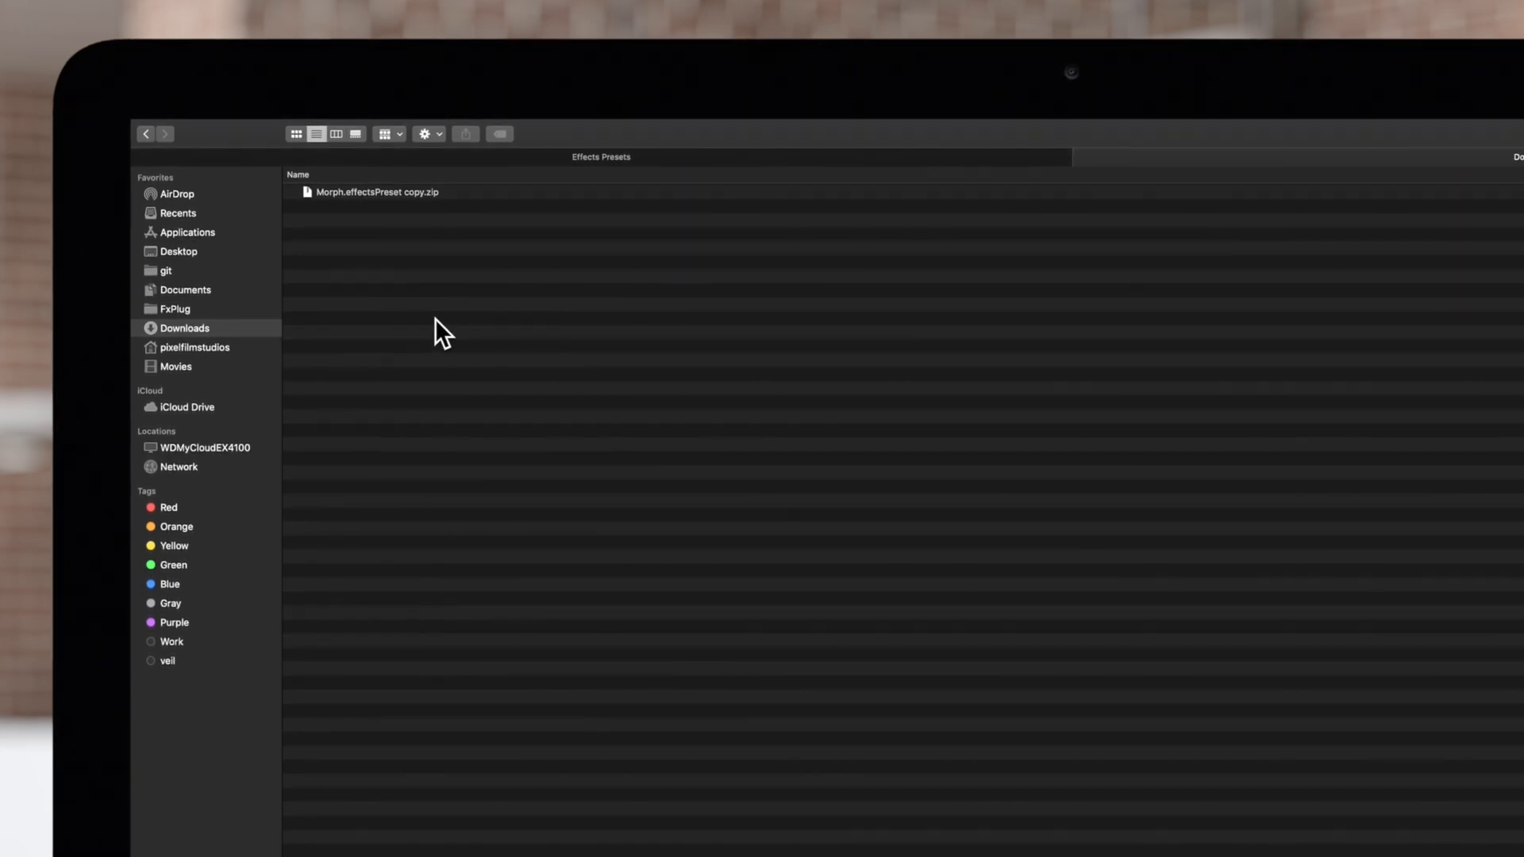
Extract the Morph preset from its zip, then show the Applications folder
click(376, 191)
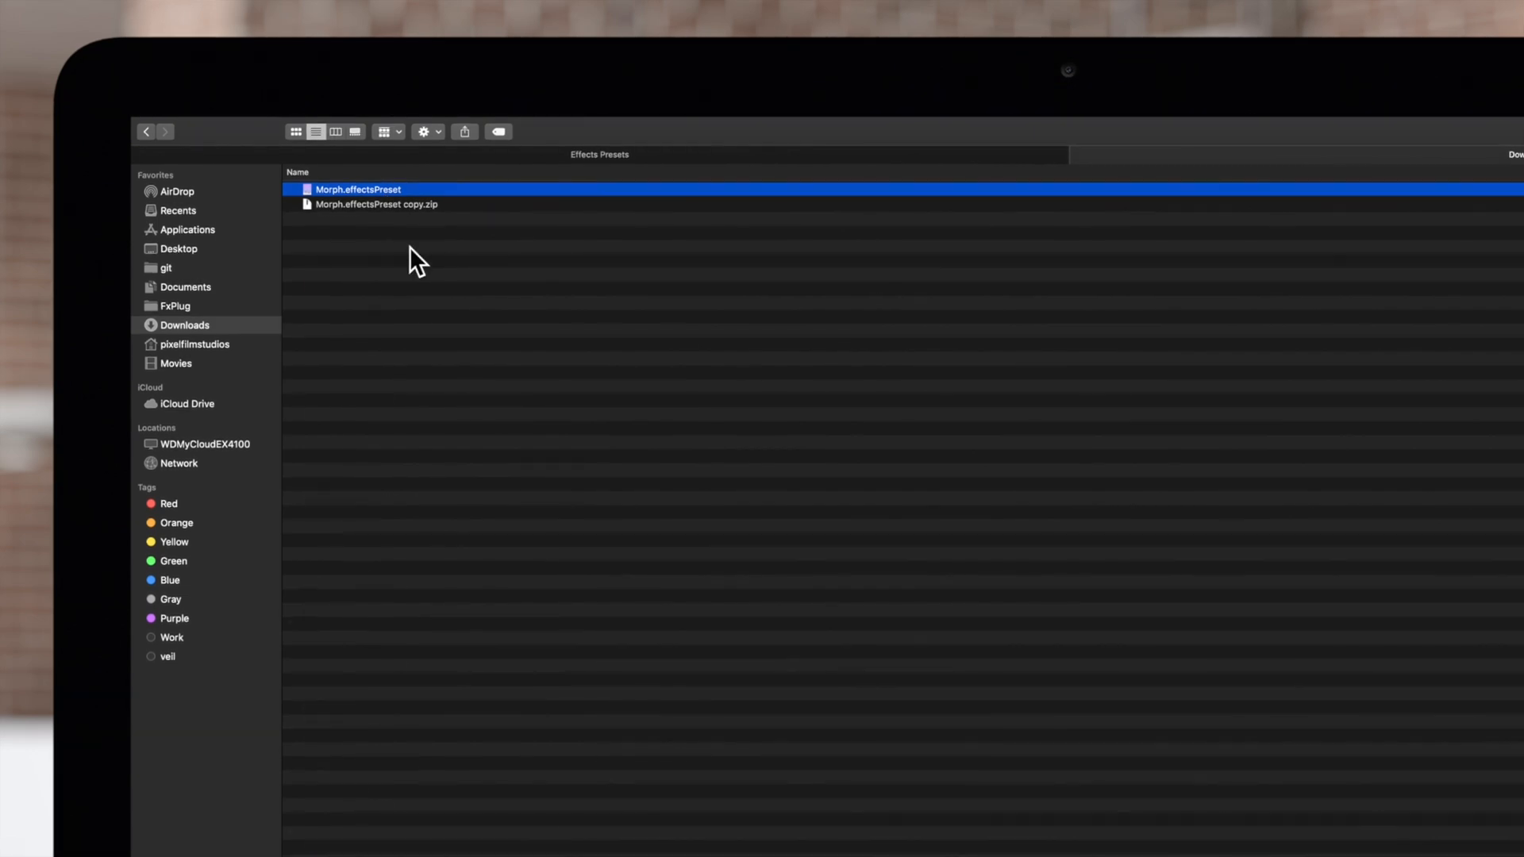
click(187, 230)
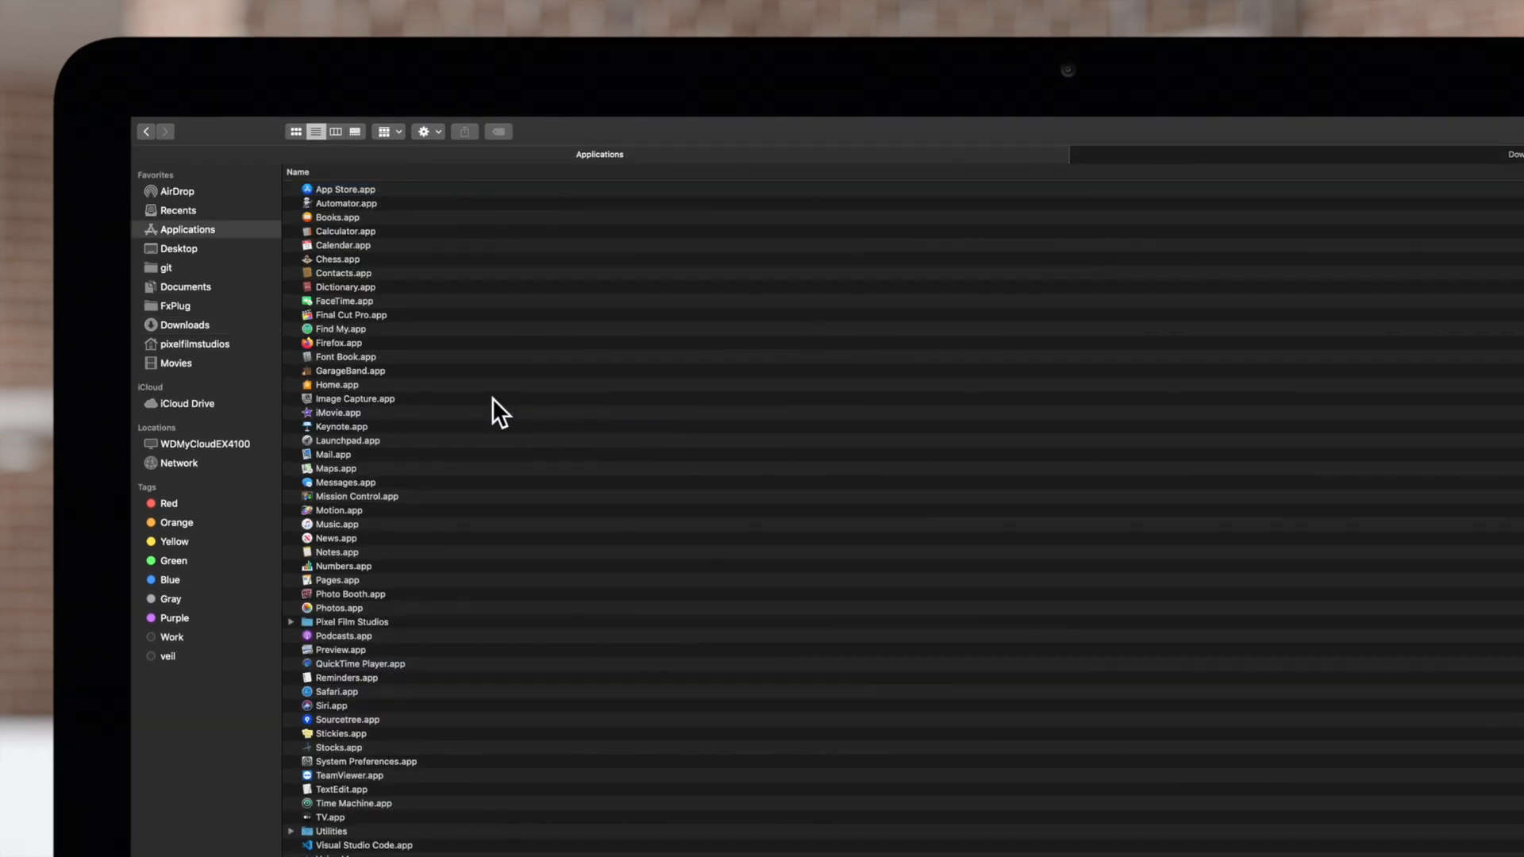
key(option)
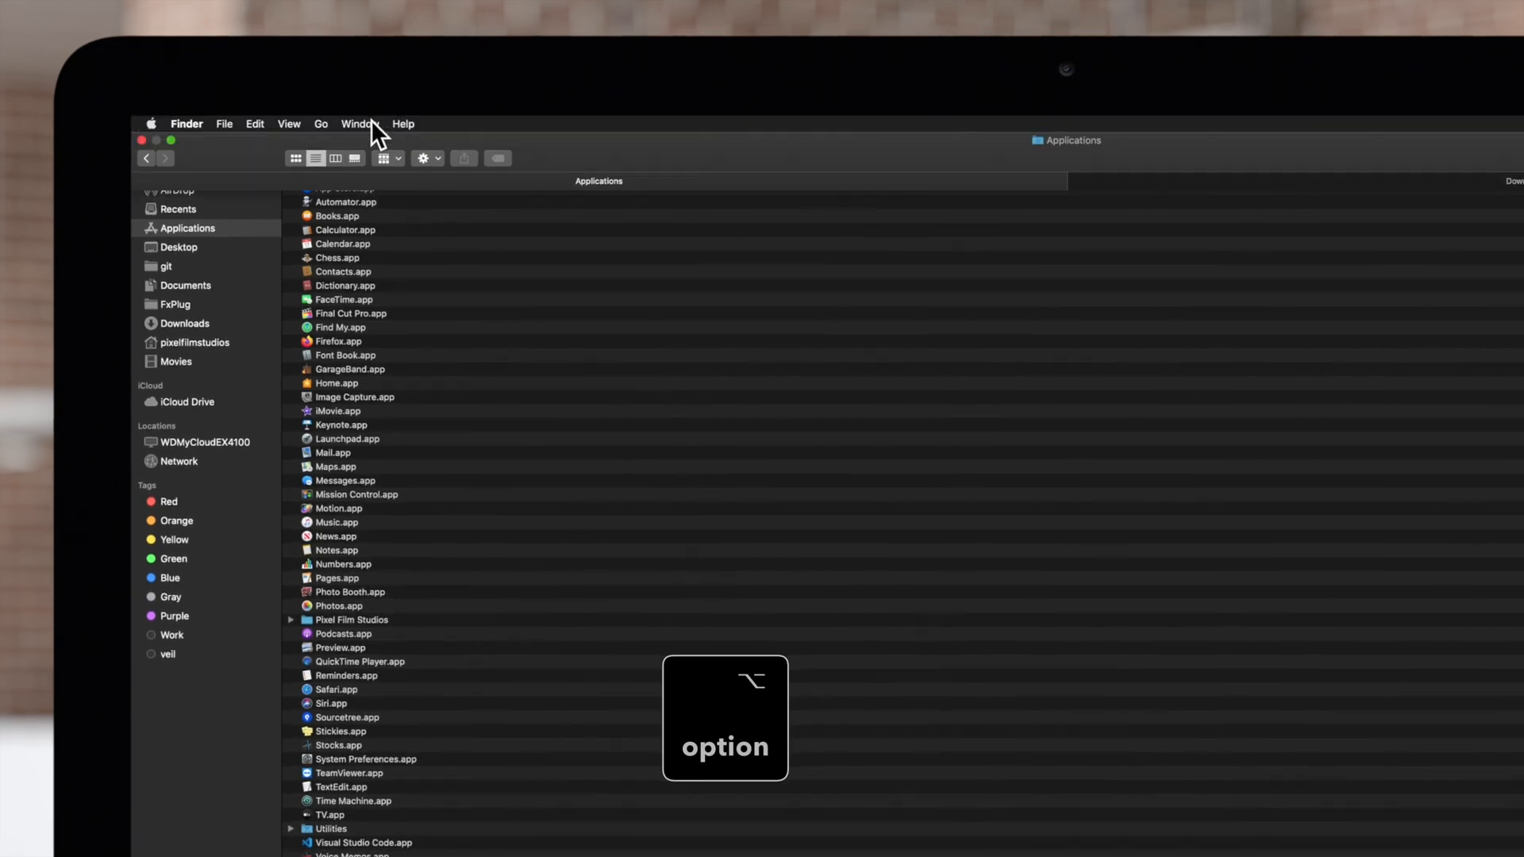
Navigate Library > Application Support > ProApps > Effects Presets in Finder
click(320, 124)
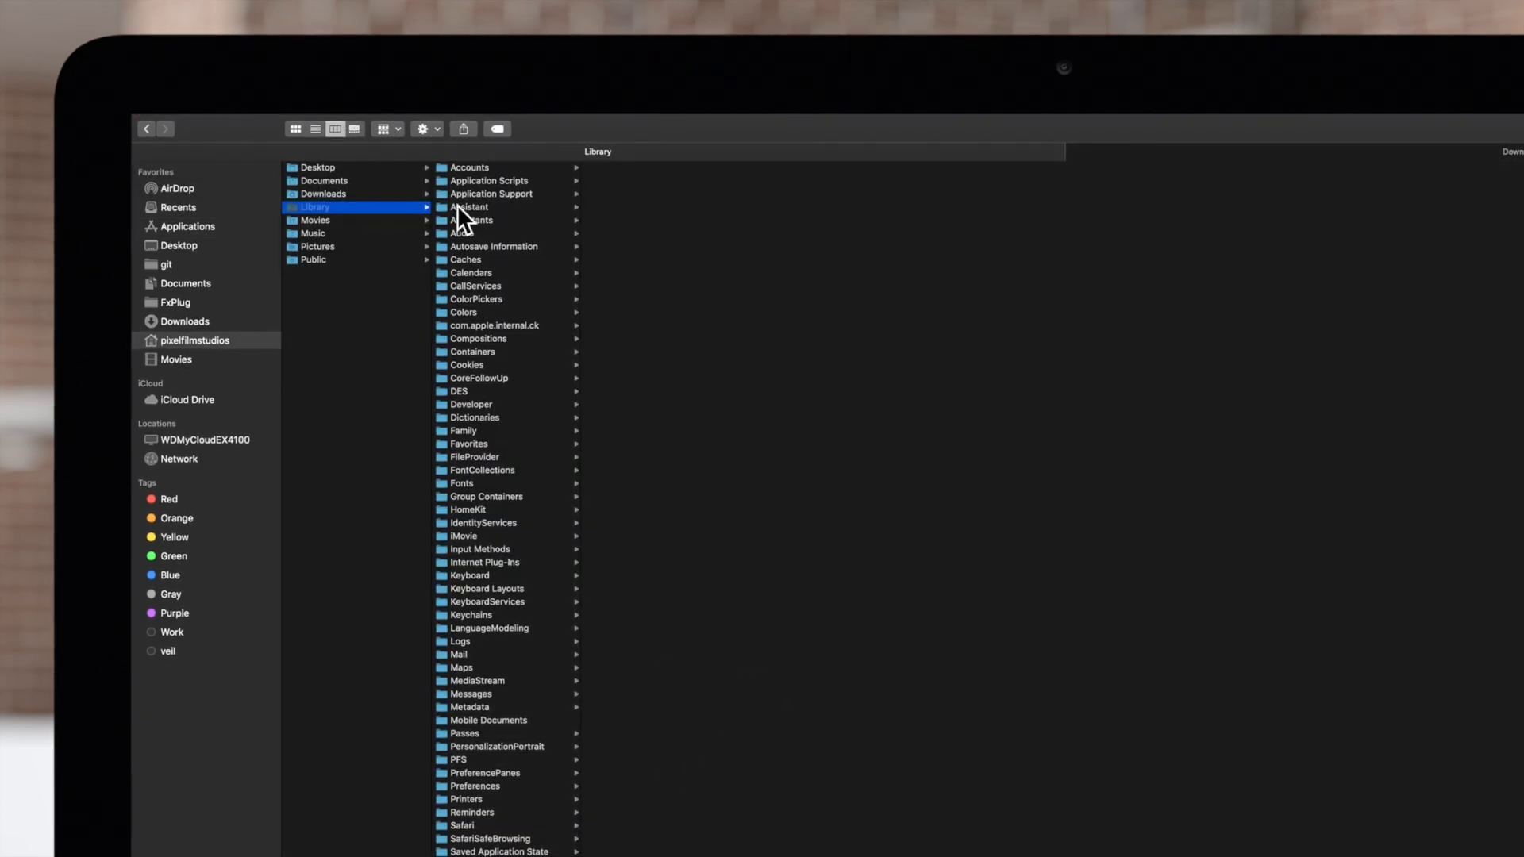
click(492, 193)
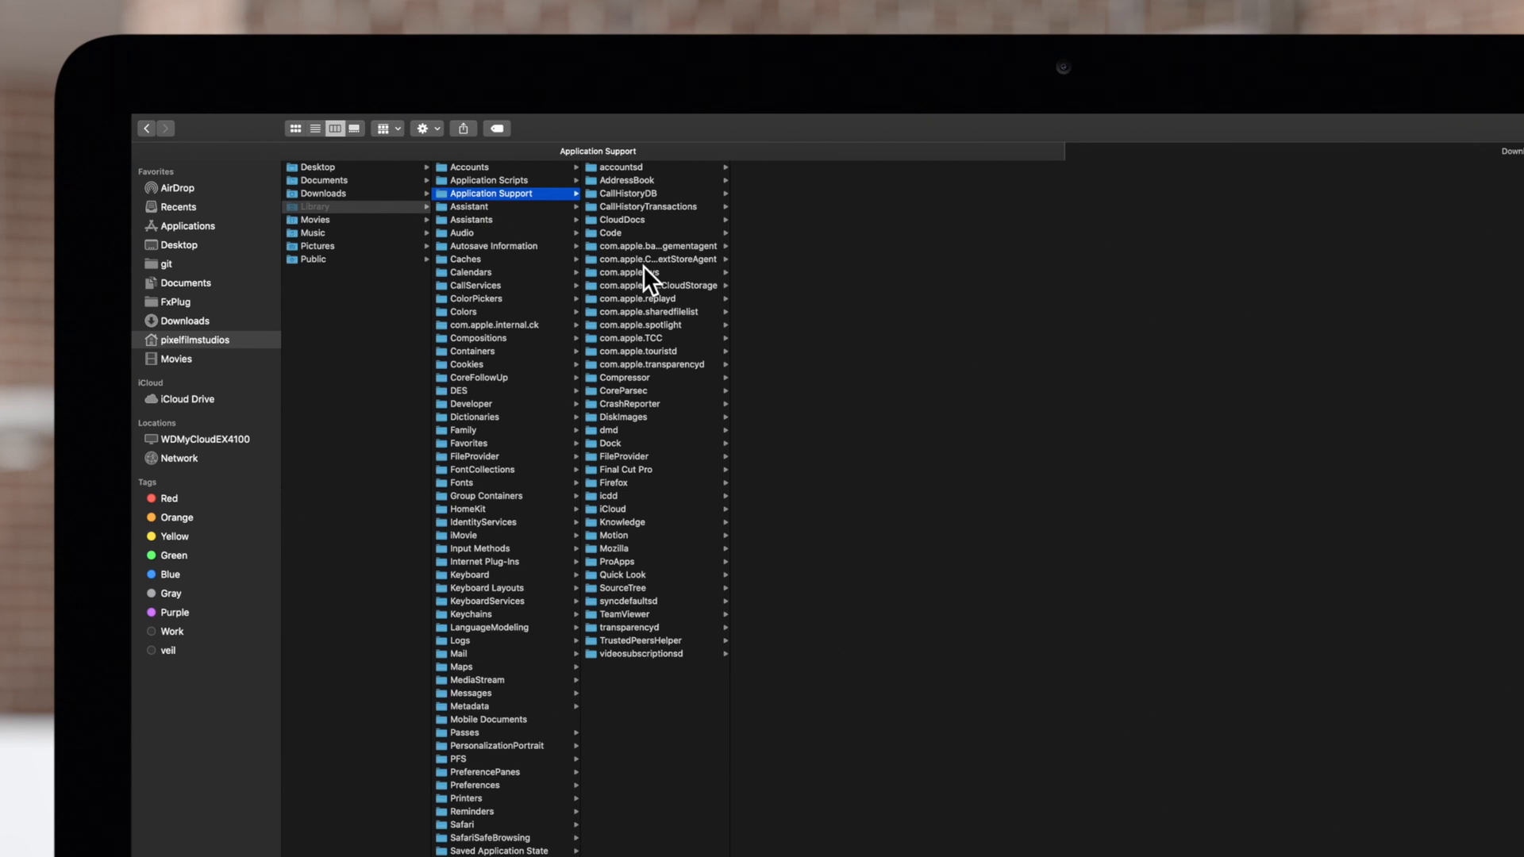
click(615, 561)
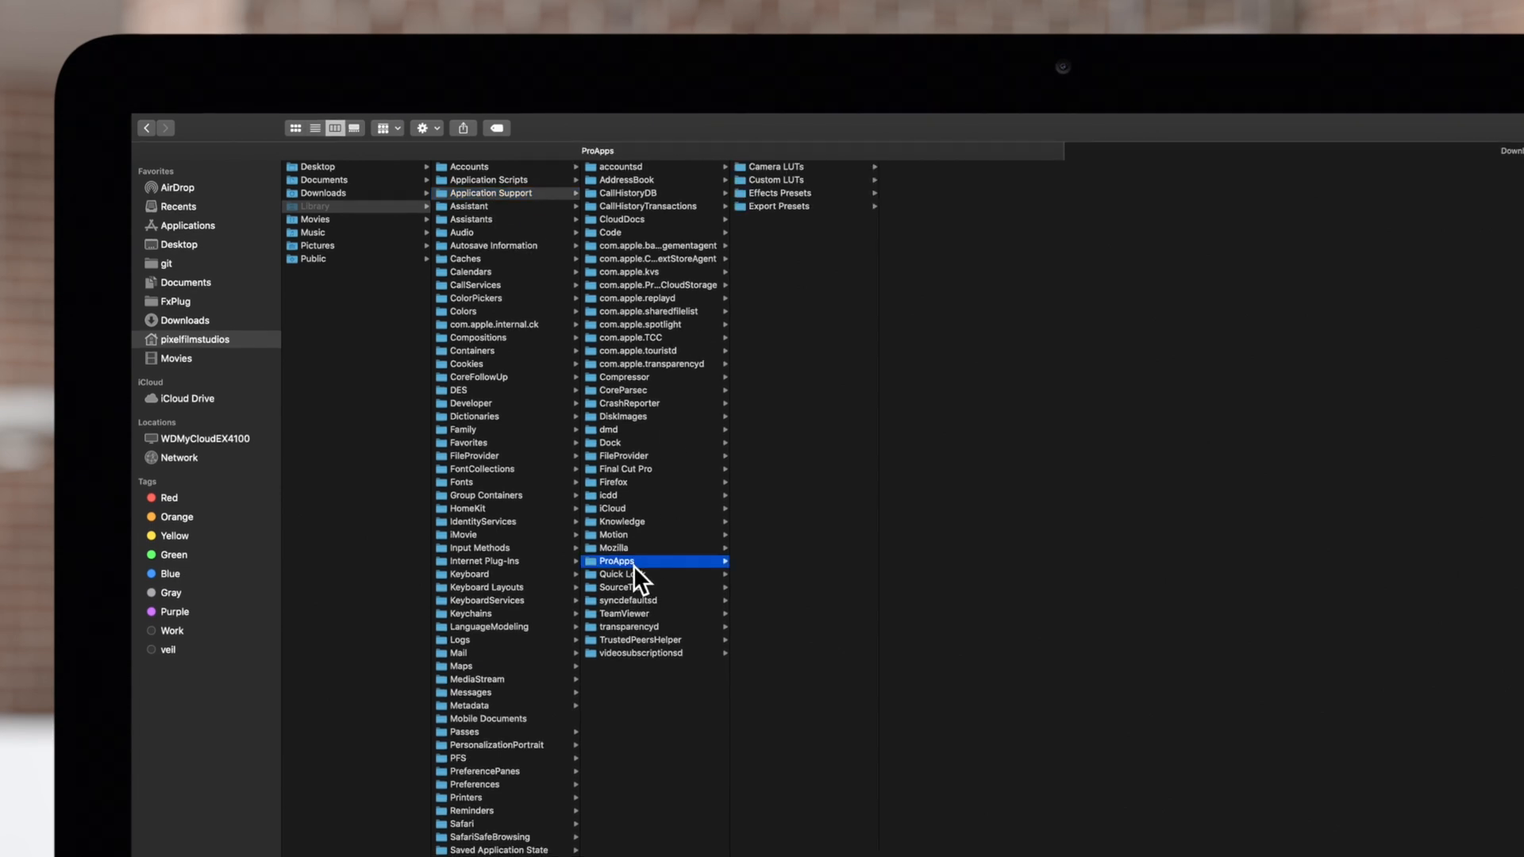
click(778, 192)
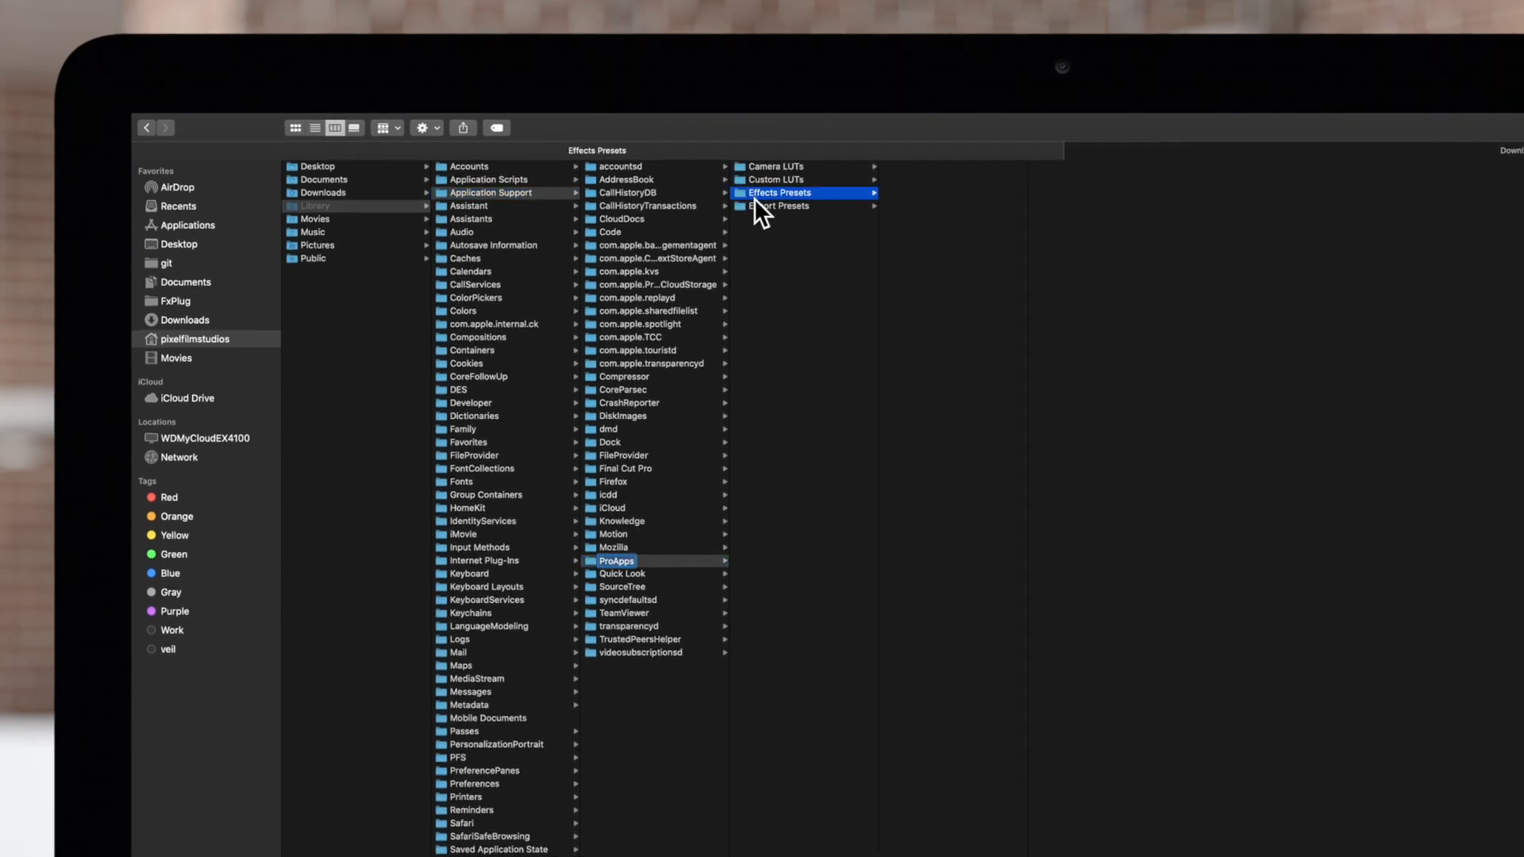
mouse_move(938, 226)
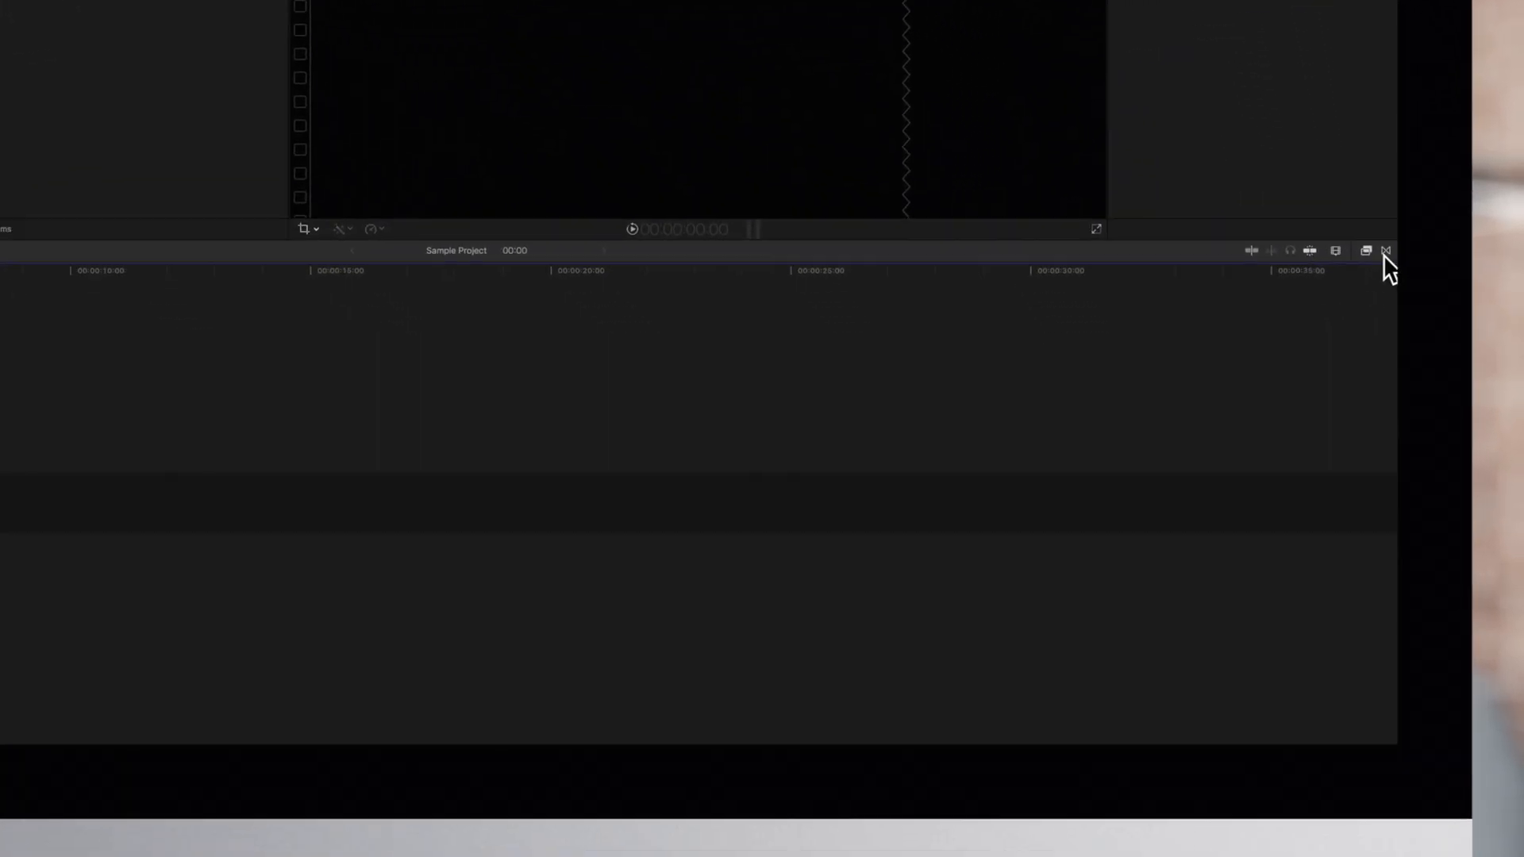
Open the Effects Browser and select the Custom category showing Morph
click(1381, 255)
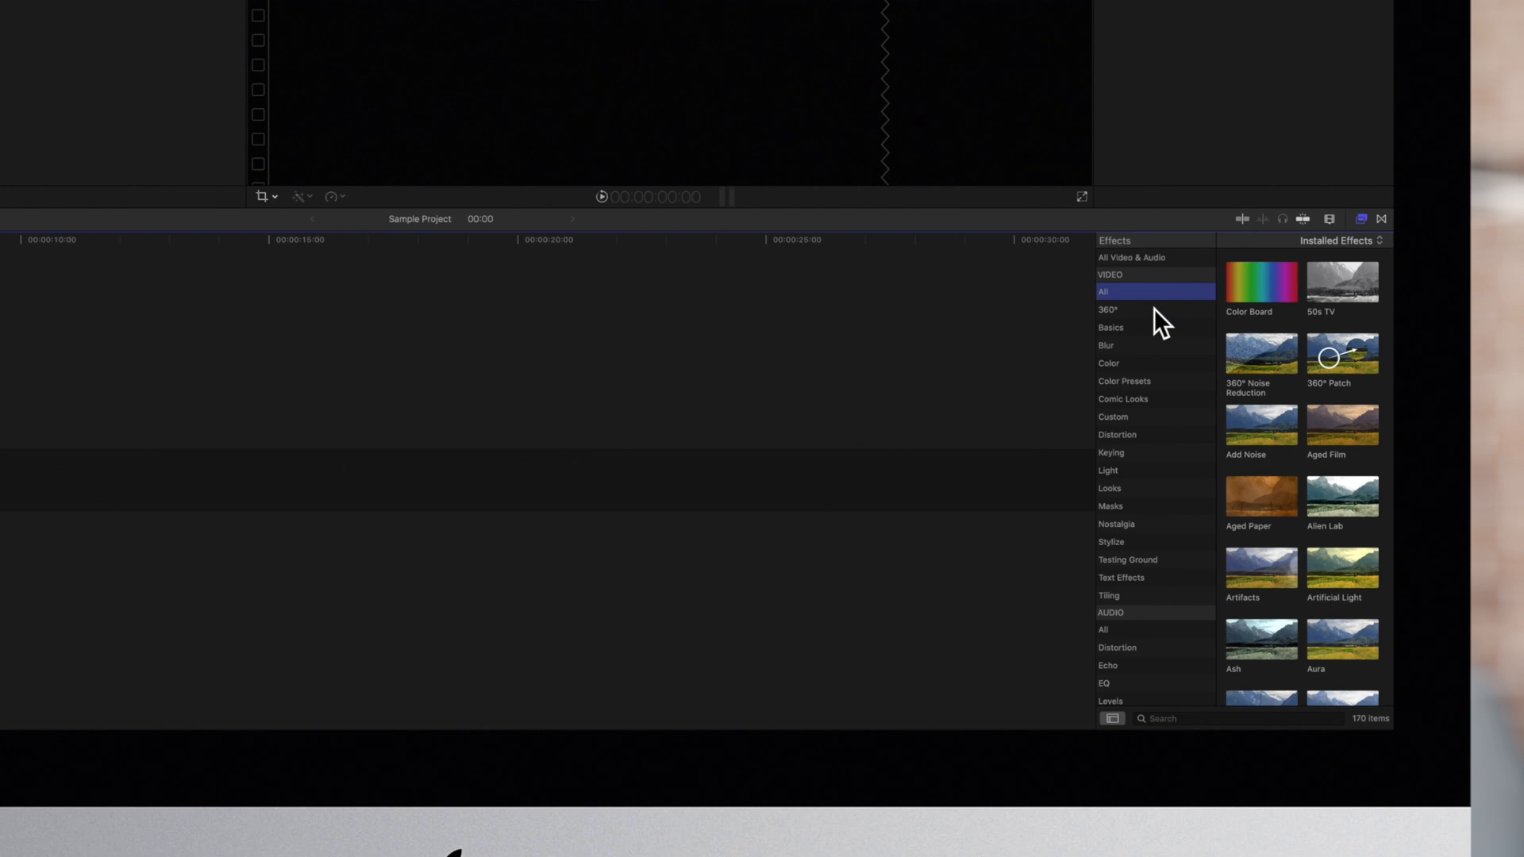
click(1113, 416)
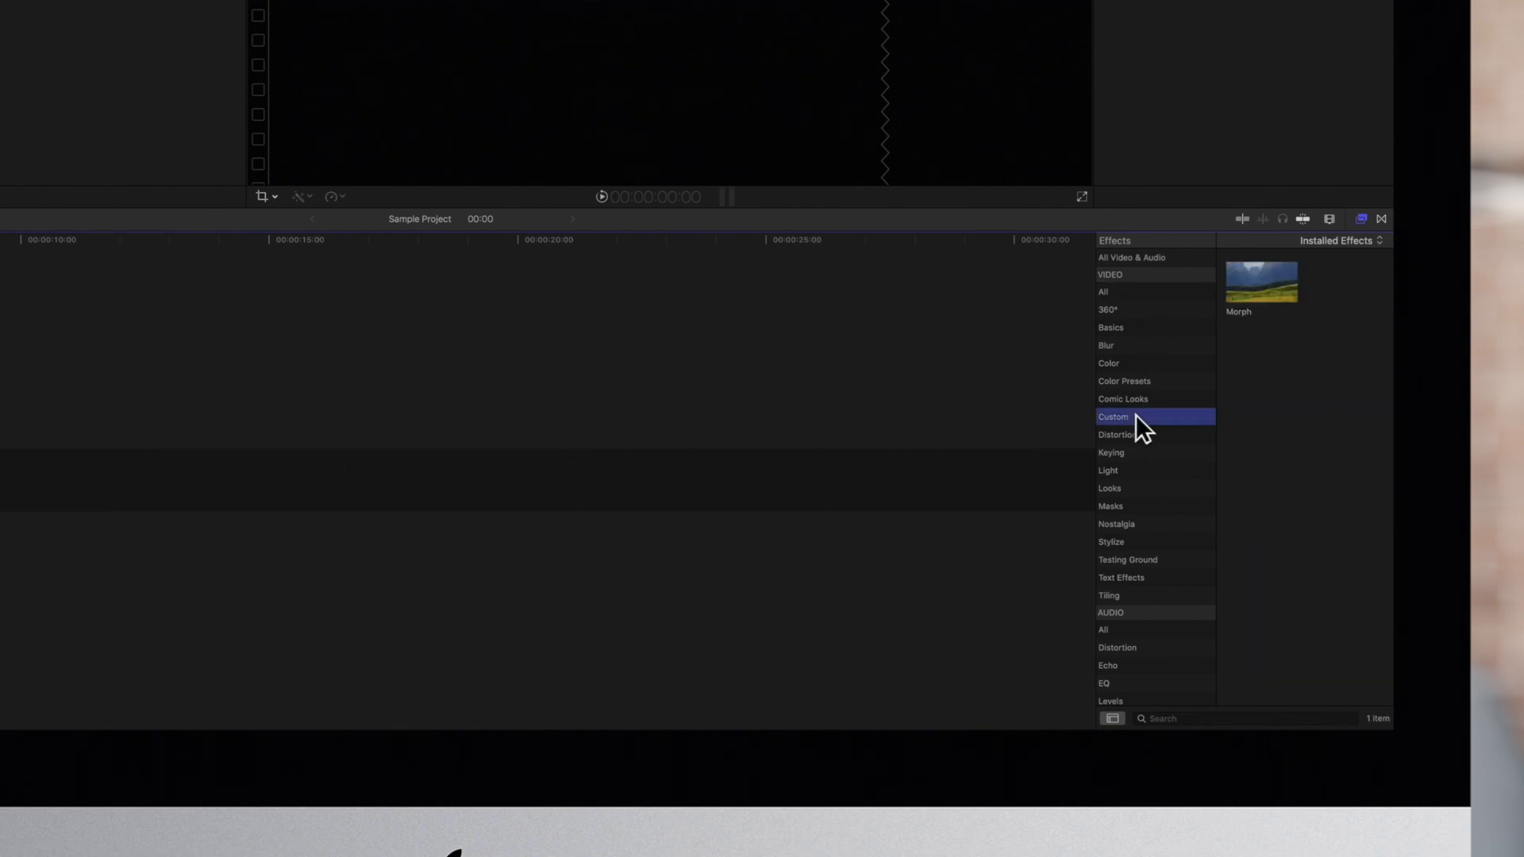
mouse_move(1273, 306)
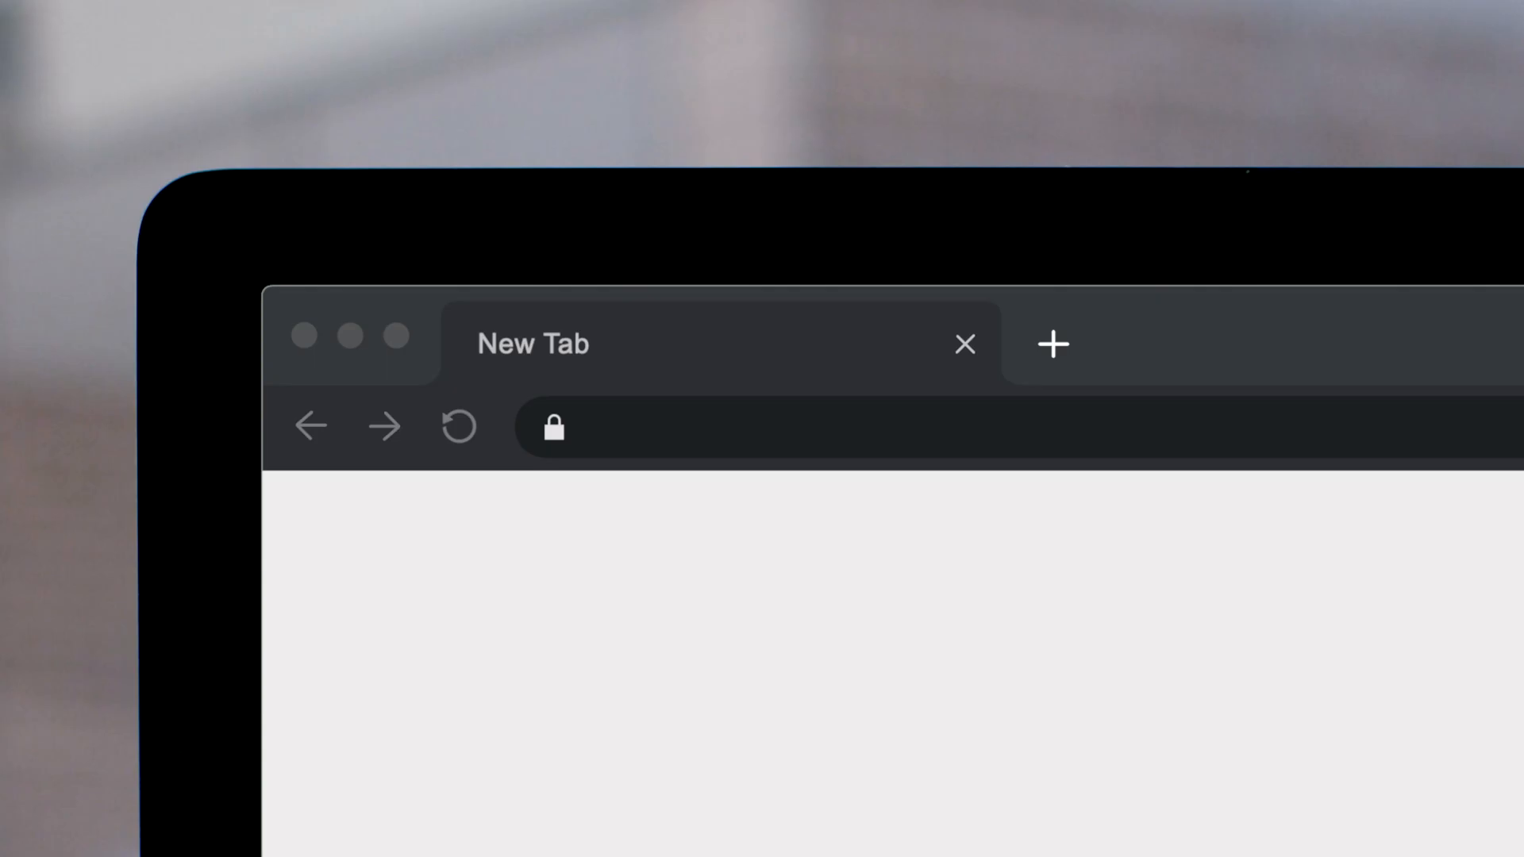
Go to pixelfilmstudios.com and scroll through its Final Cut Pro X plugins
text(pixelfilmstudios.com)
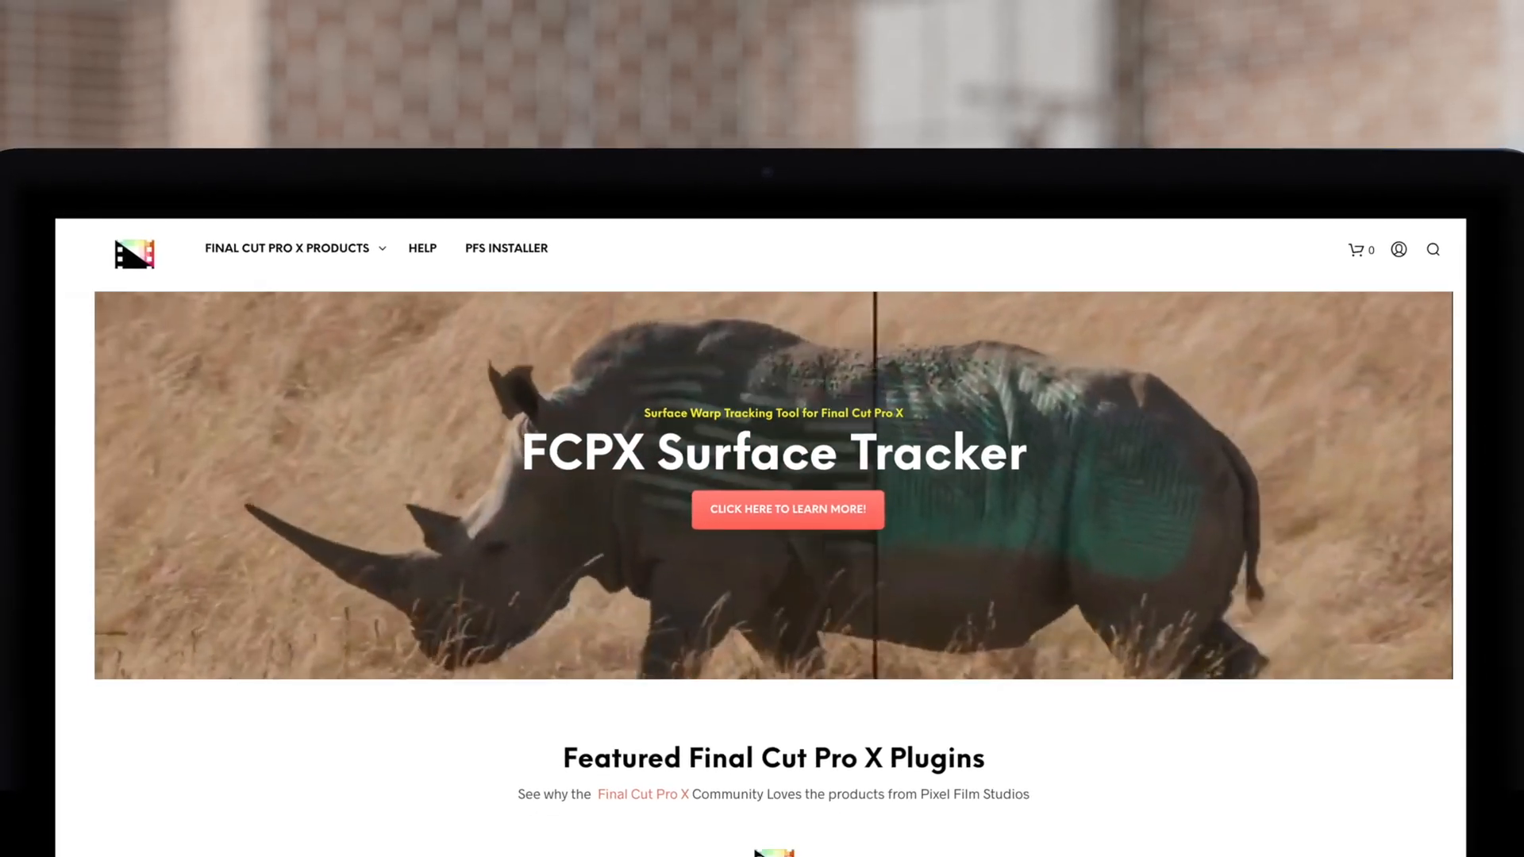
scroll(down, 3)
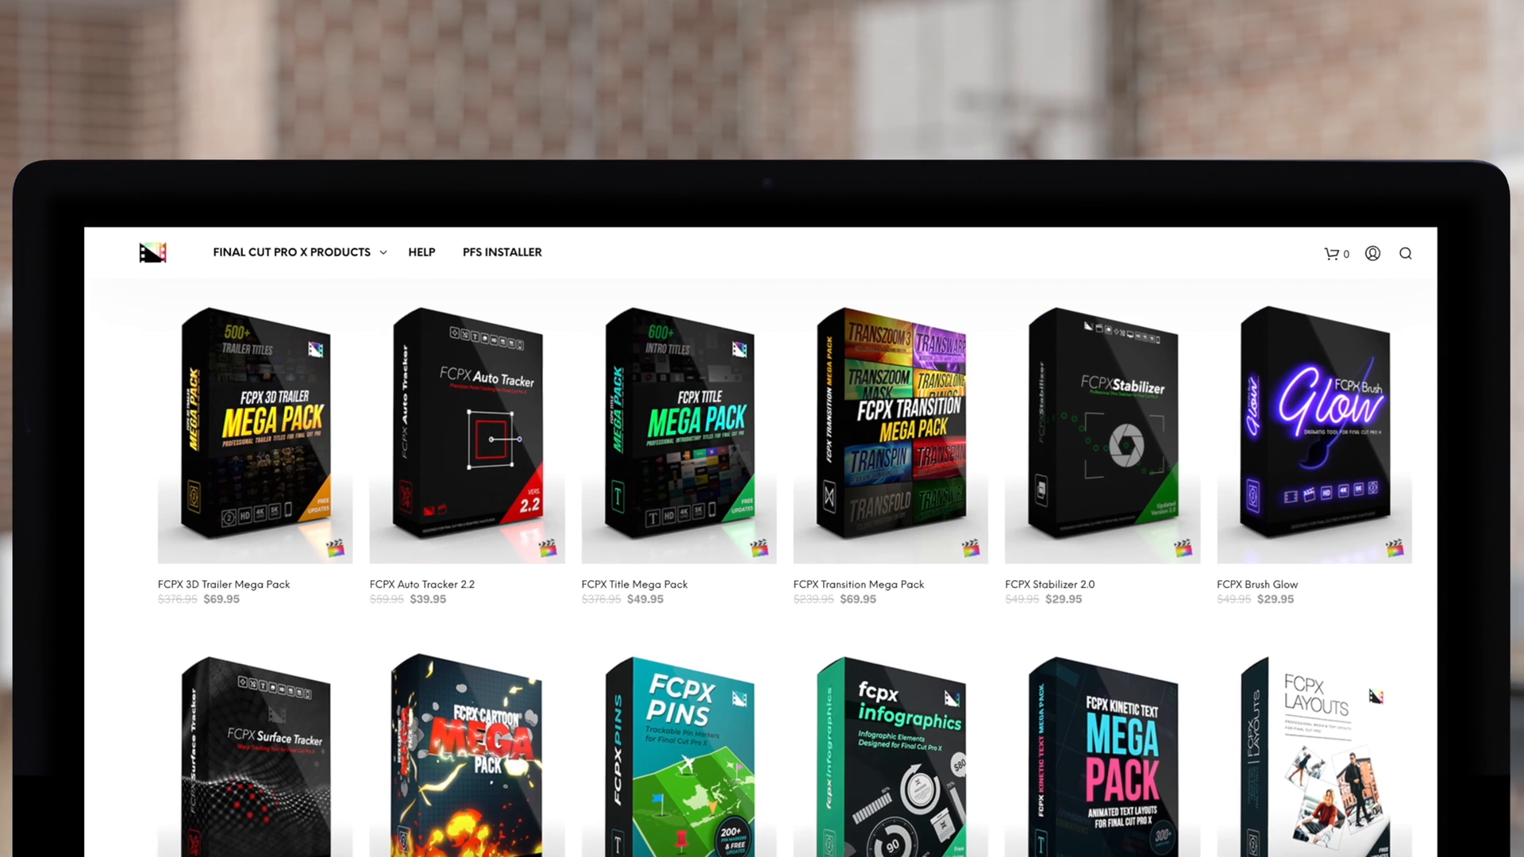
scroll(down, 3)
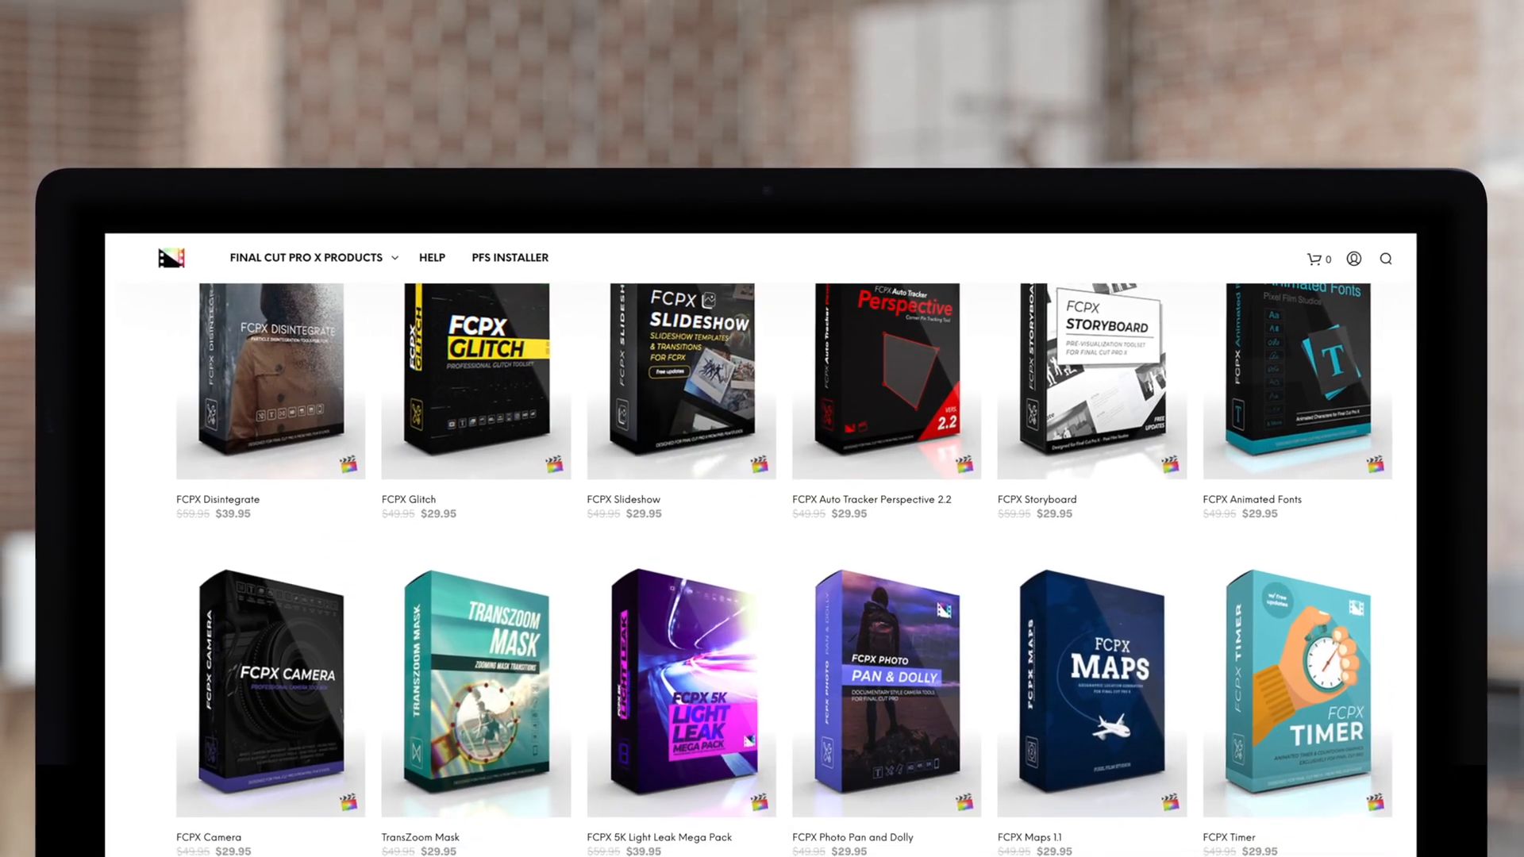